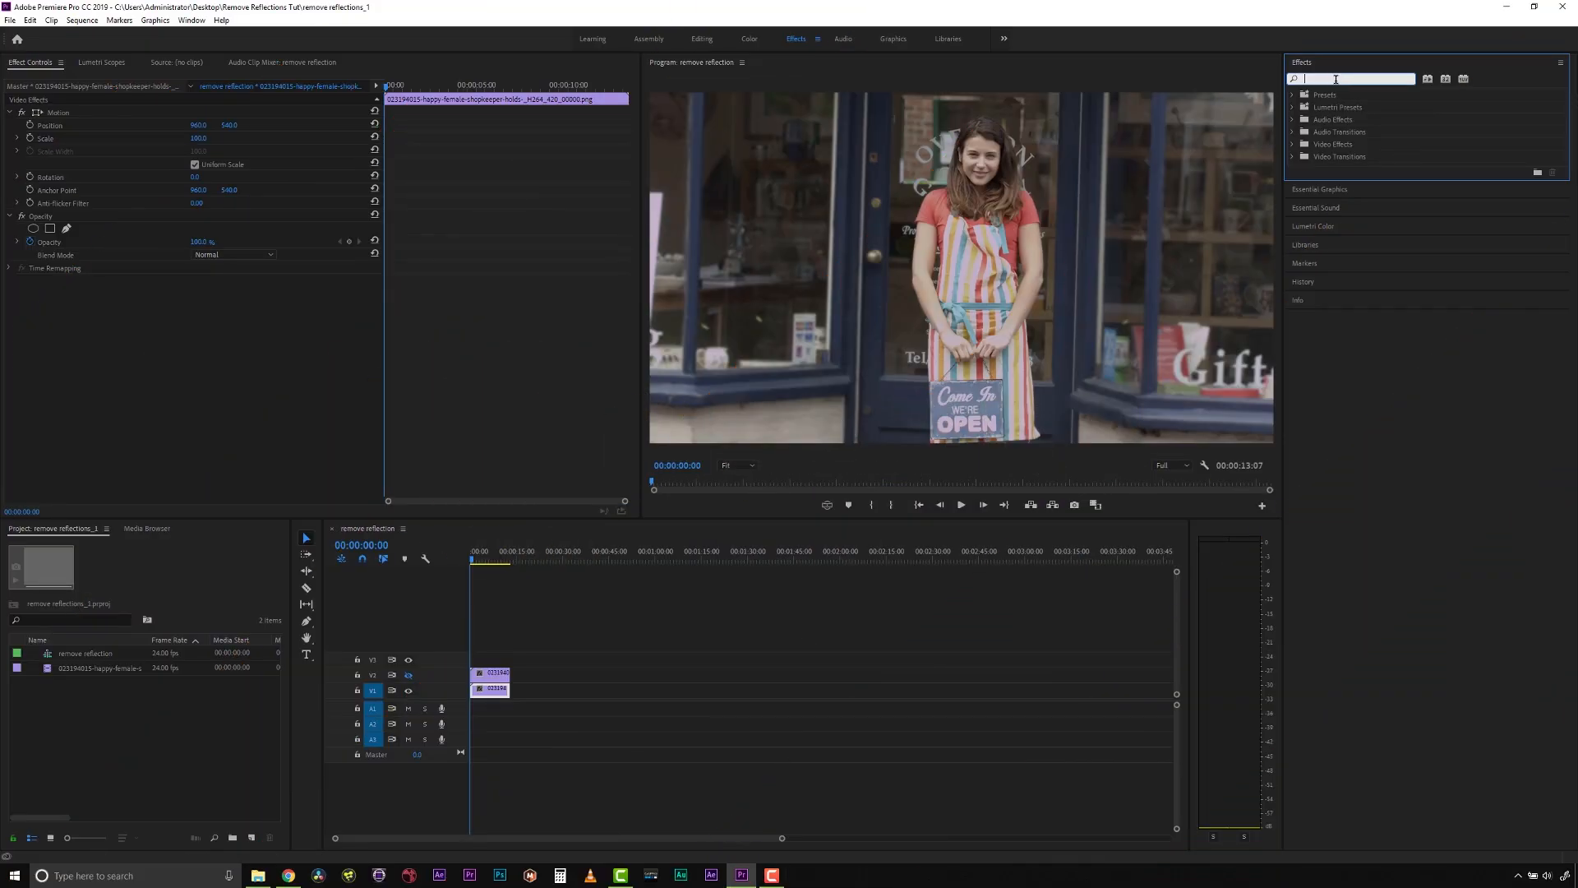
Step: Apply Mocha Pro to the shopfront clip and launch the Mocha plugin from Effect Controls
text(mocha)
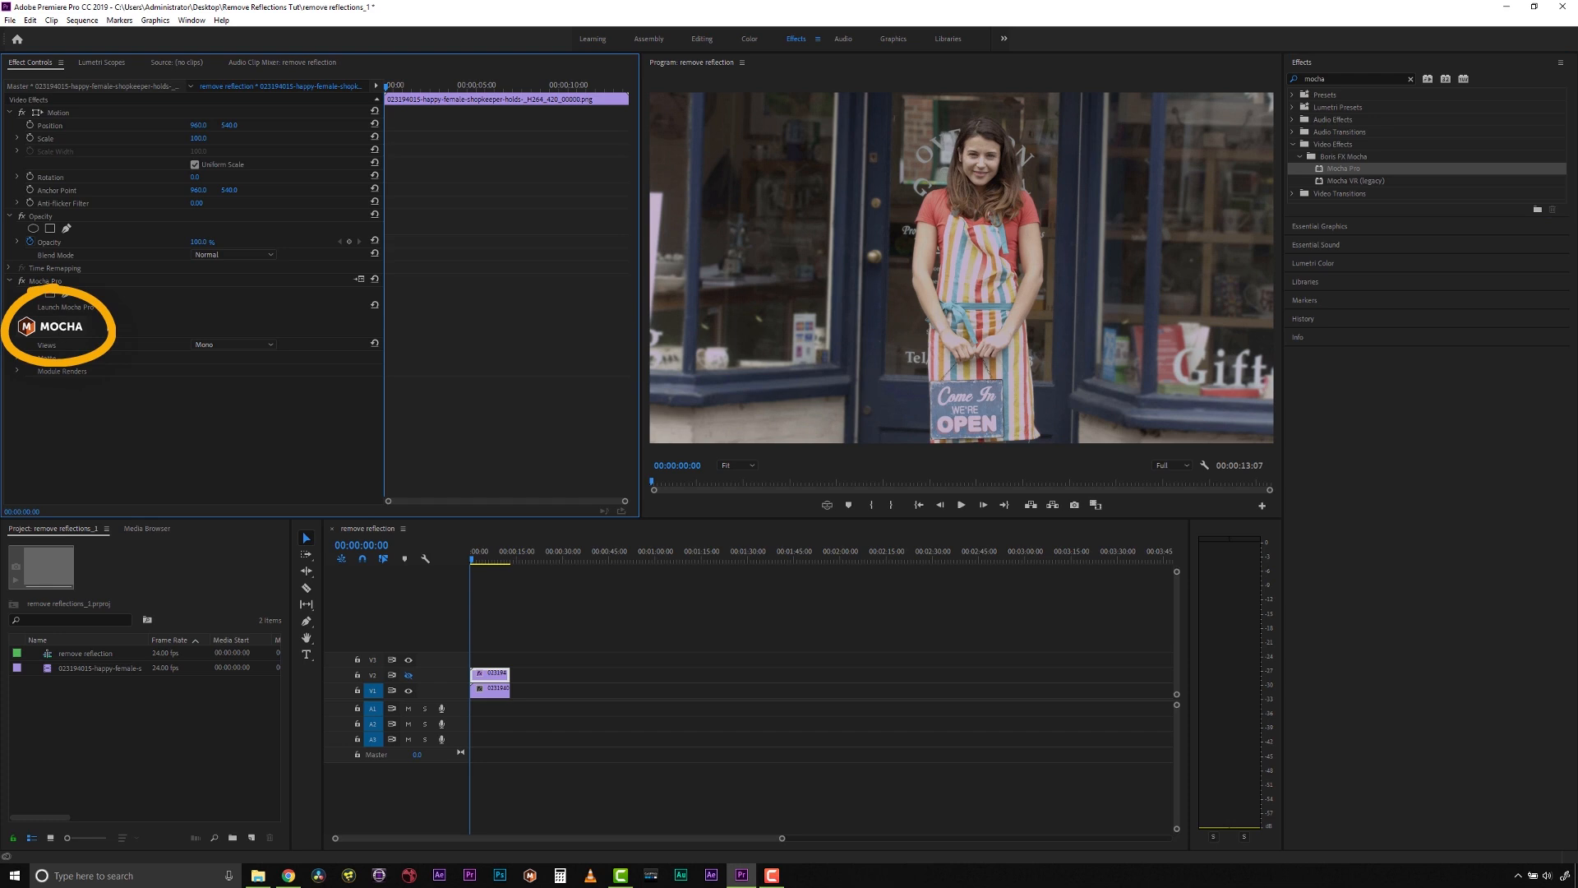
click(58, 307)
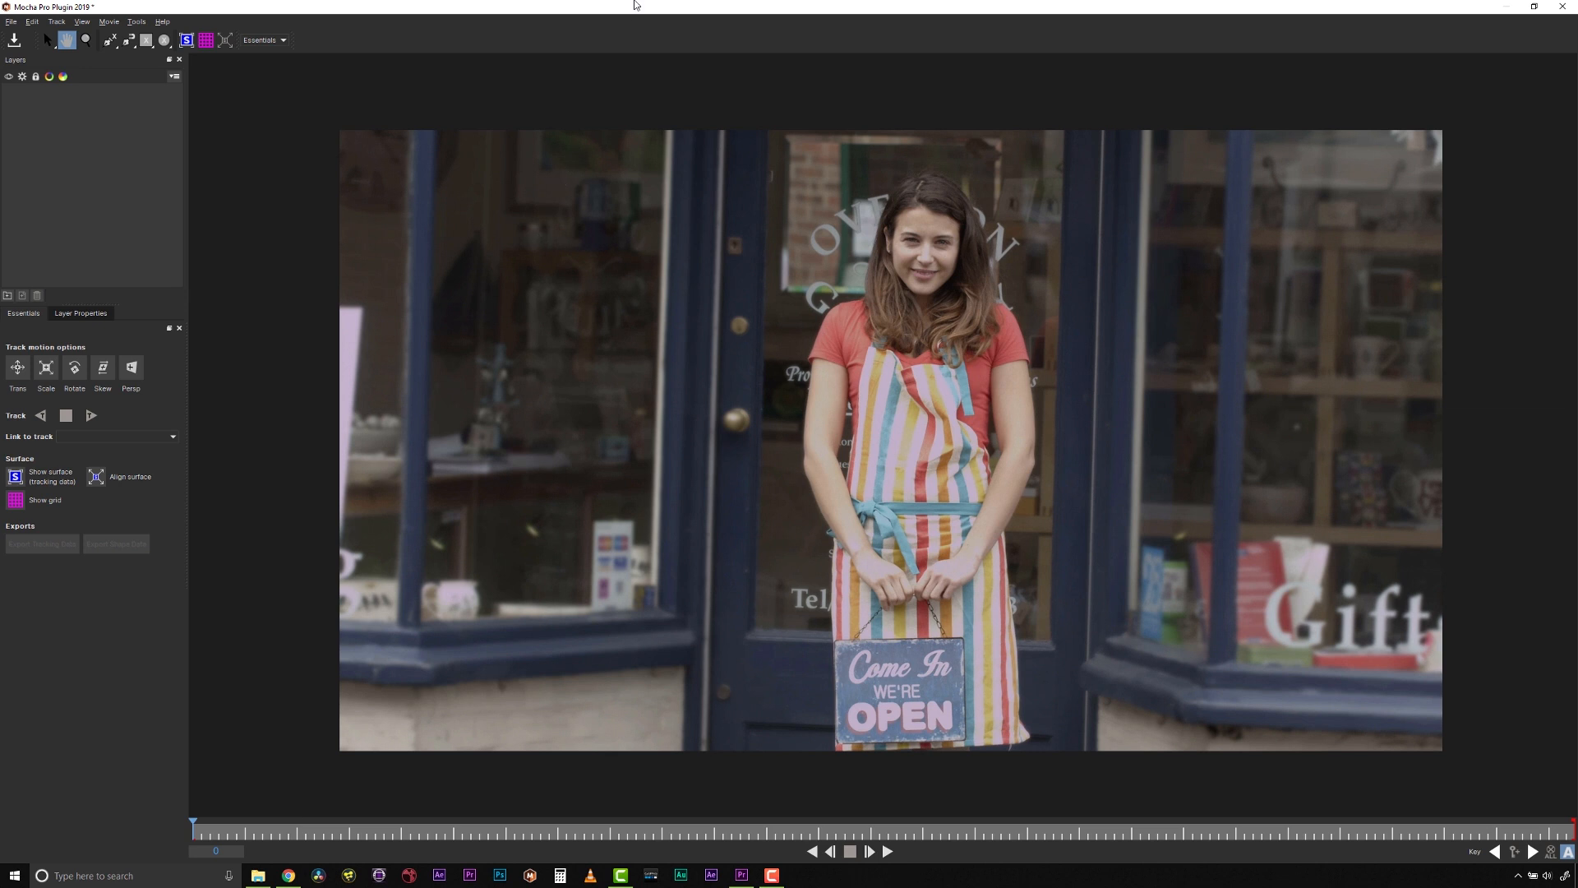
mouse_move(624, 26)
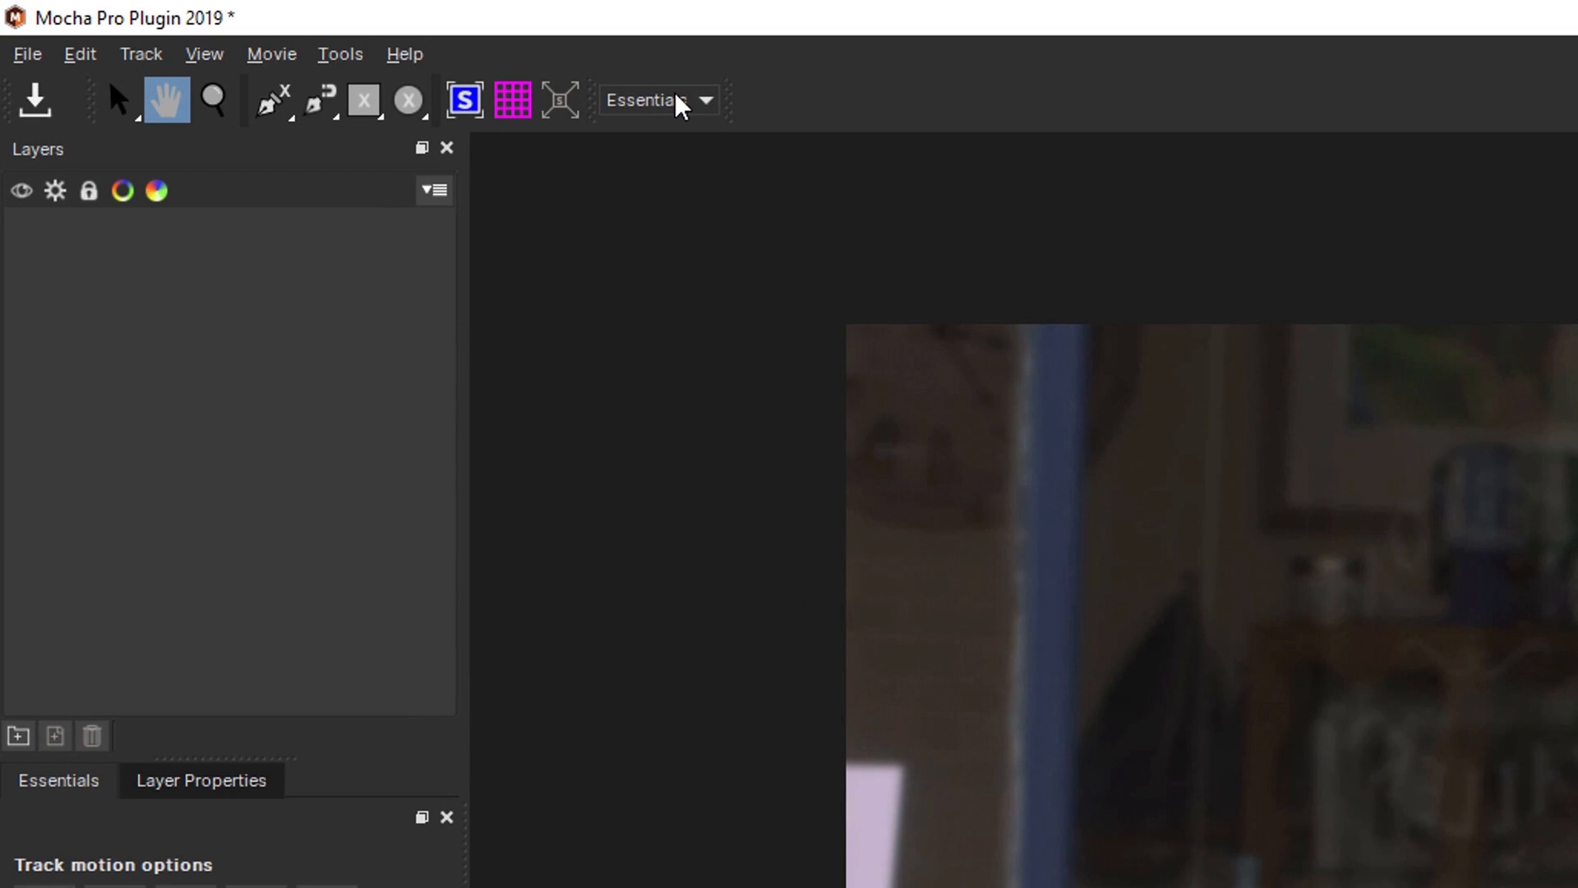
click(659, 100)
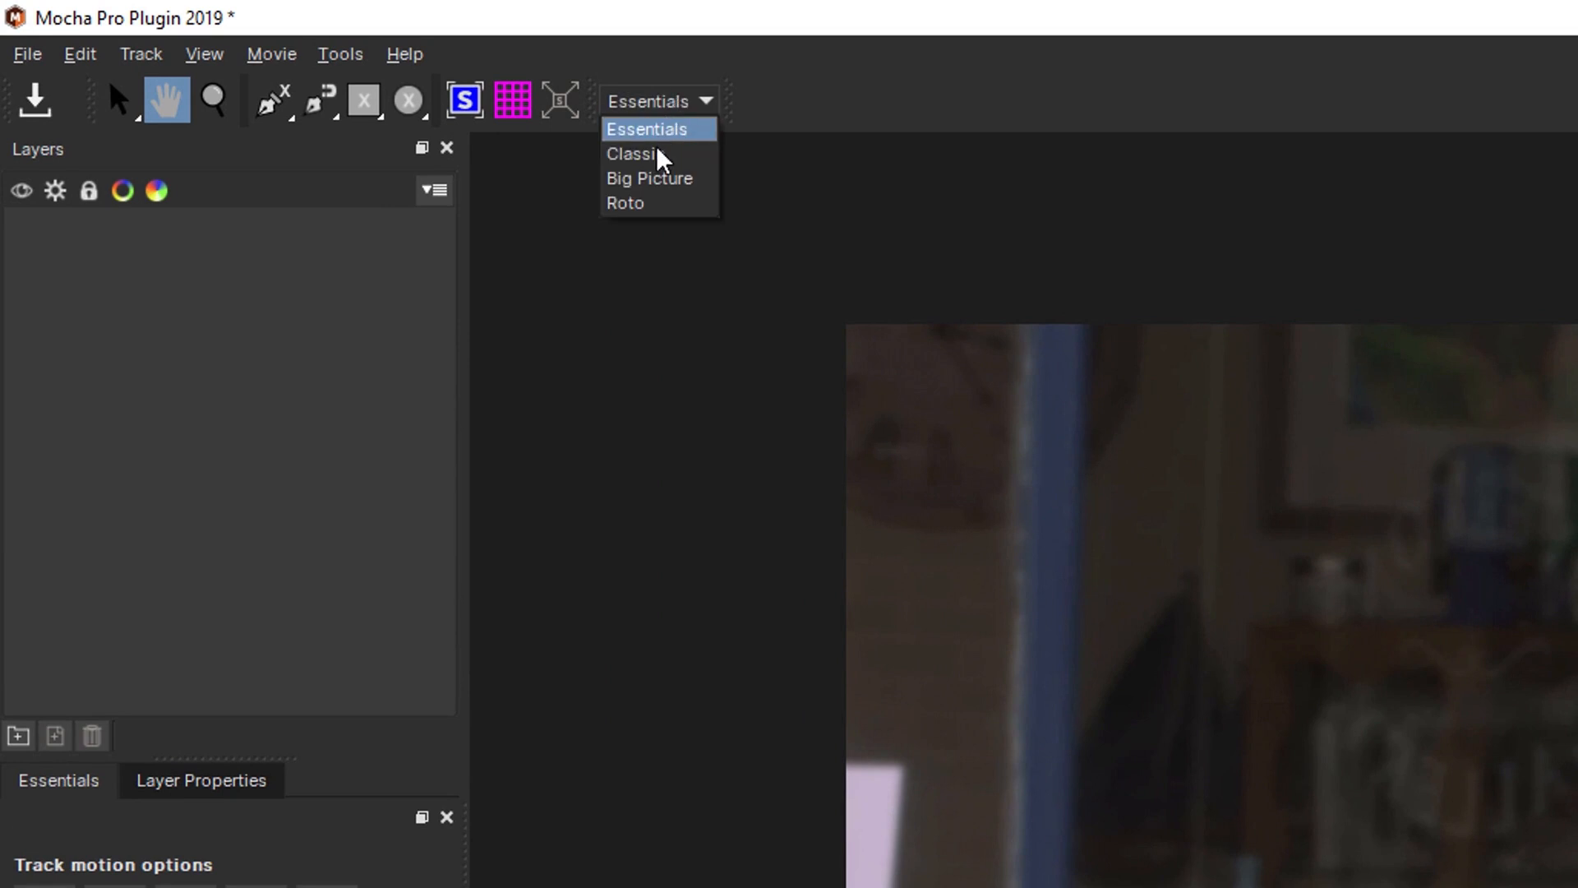
click(632, 153)
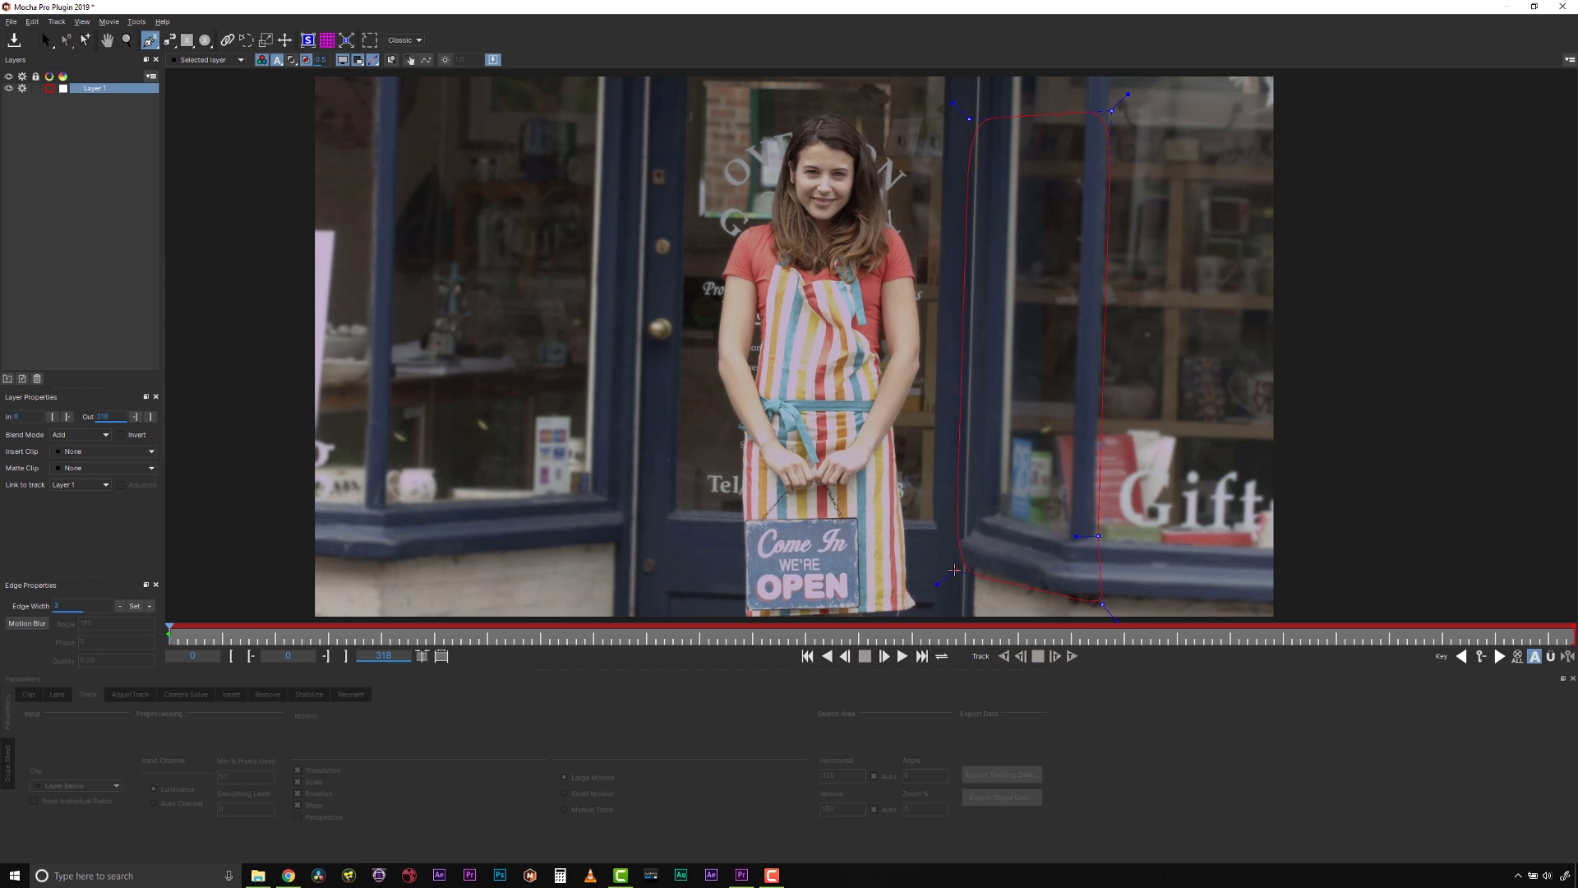
Step: Draw the right shop window outline and adjust its points to fit the window
click(48, 39)
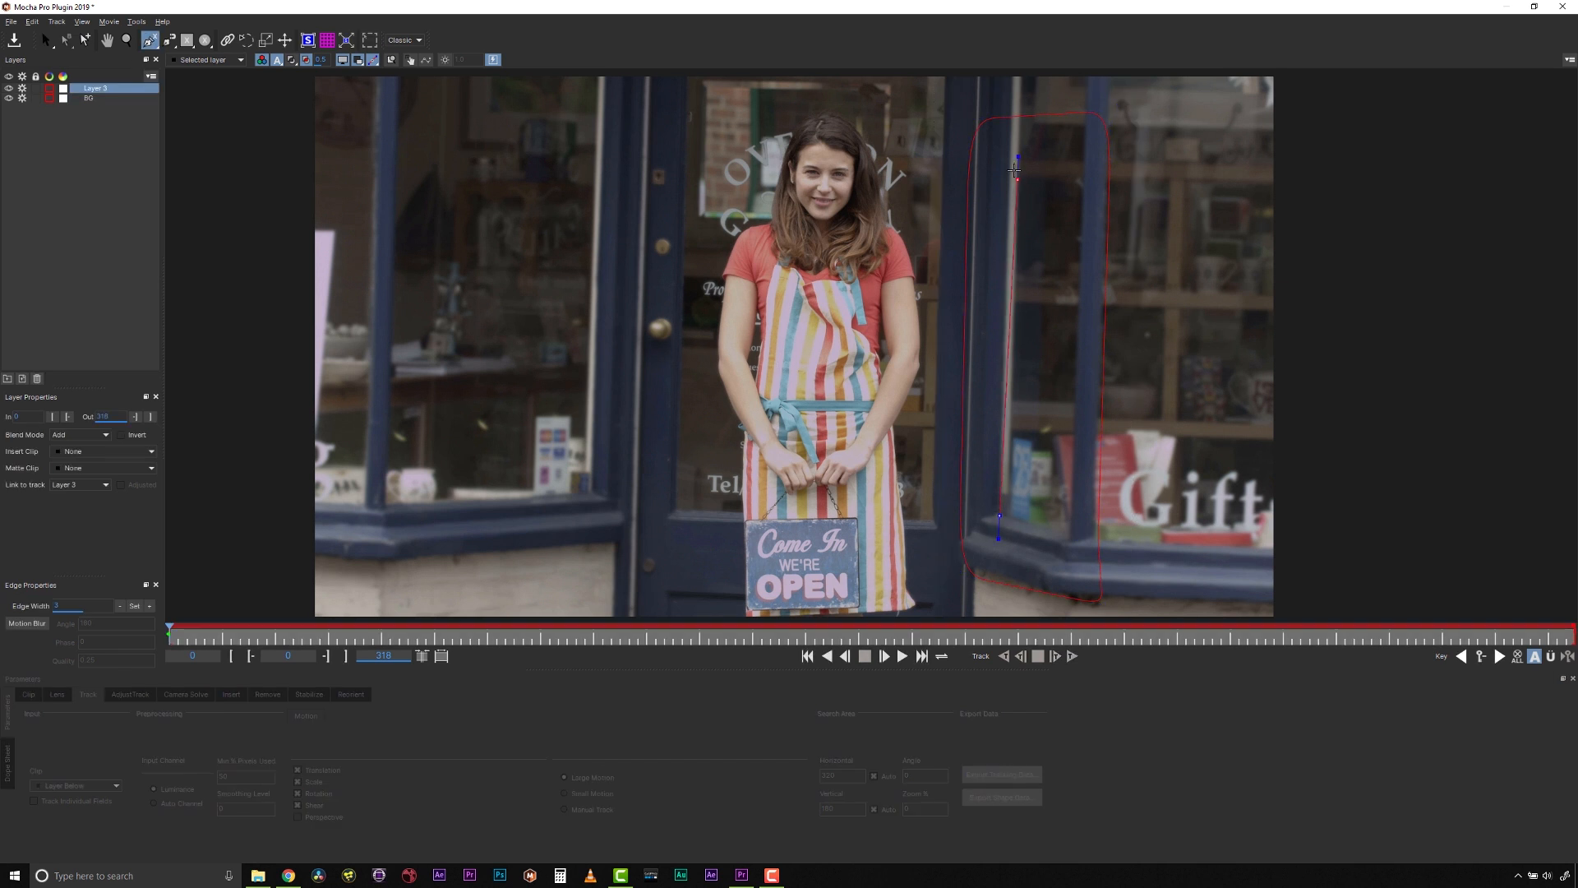
drag(1014, 171, 1014, 153)
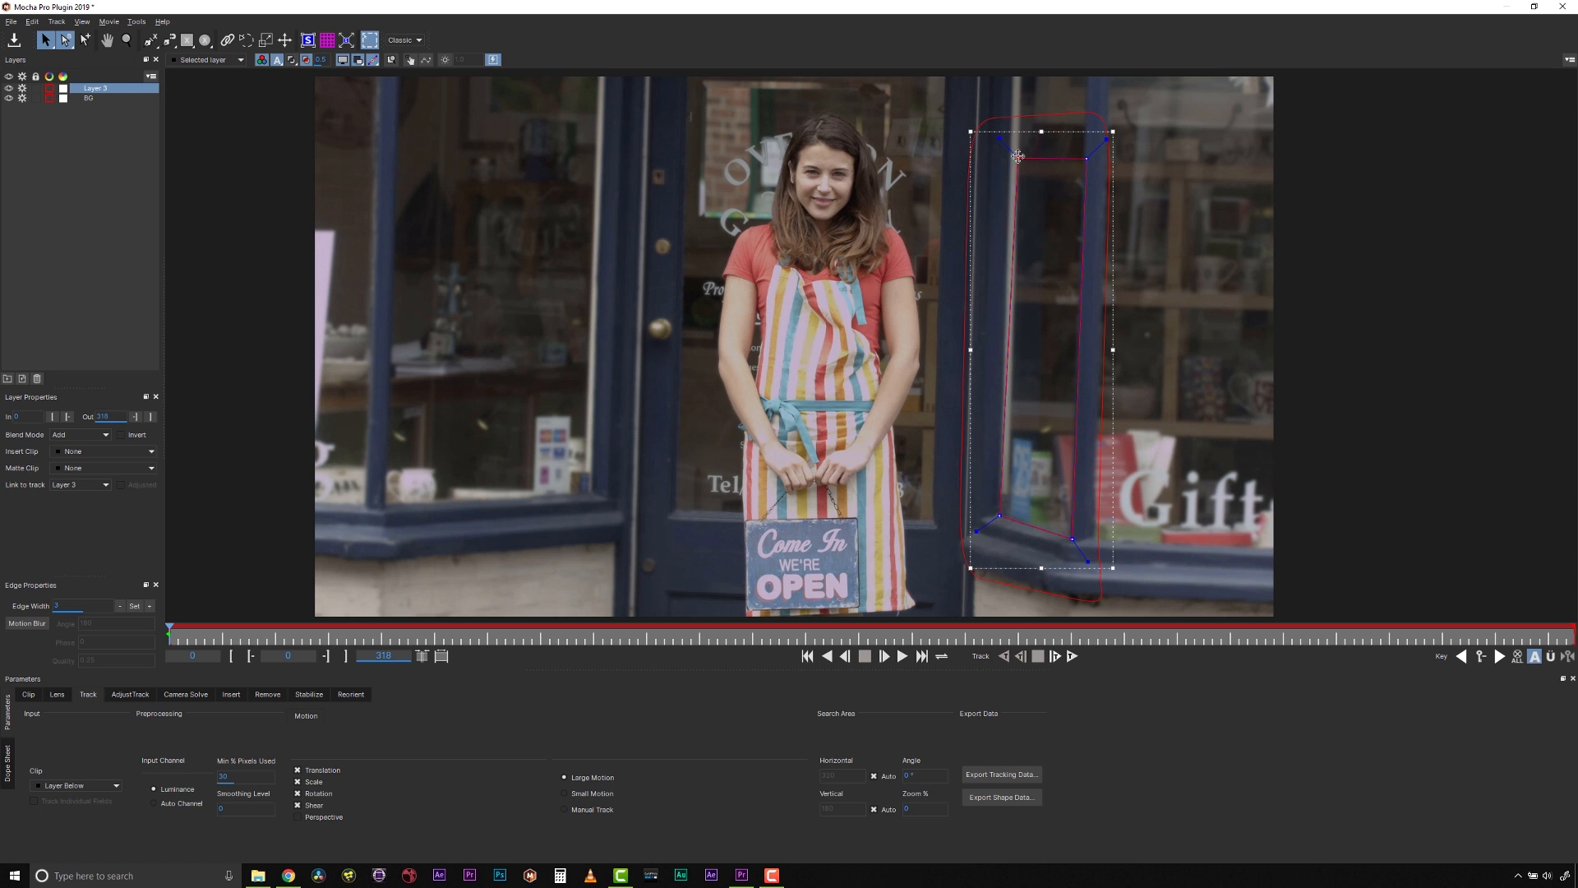
drag(1019, 156, 996, 159)
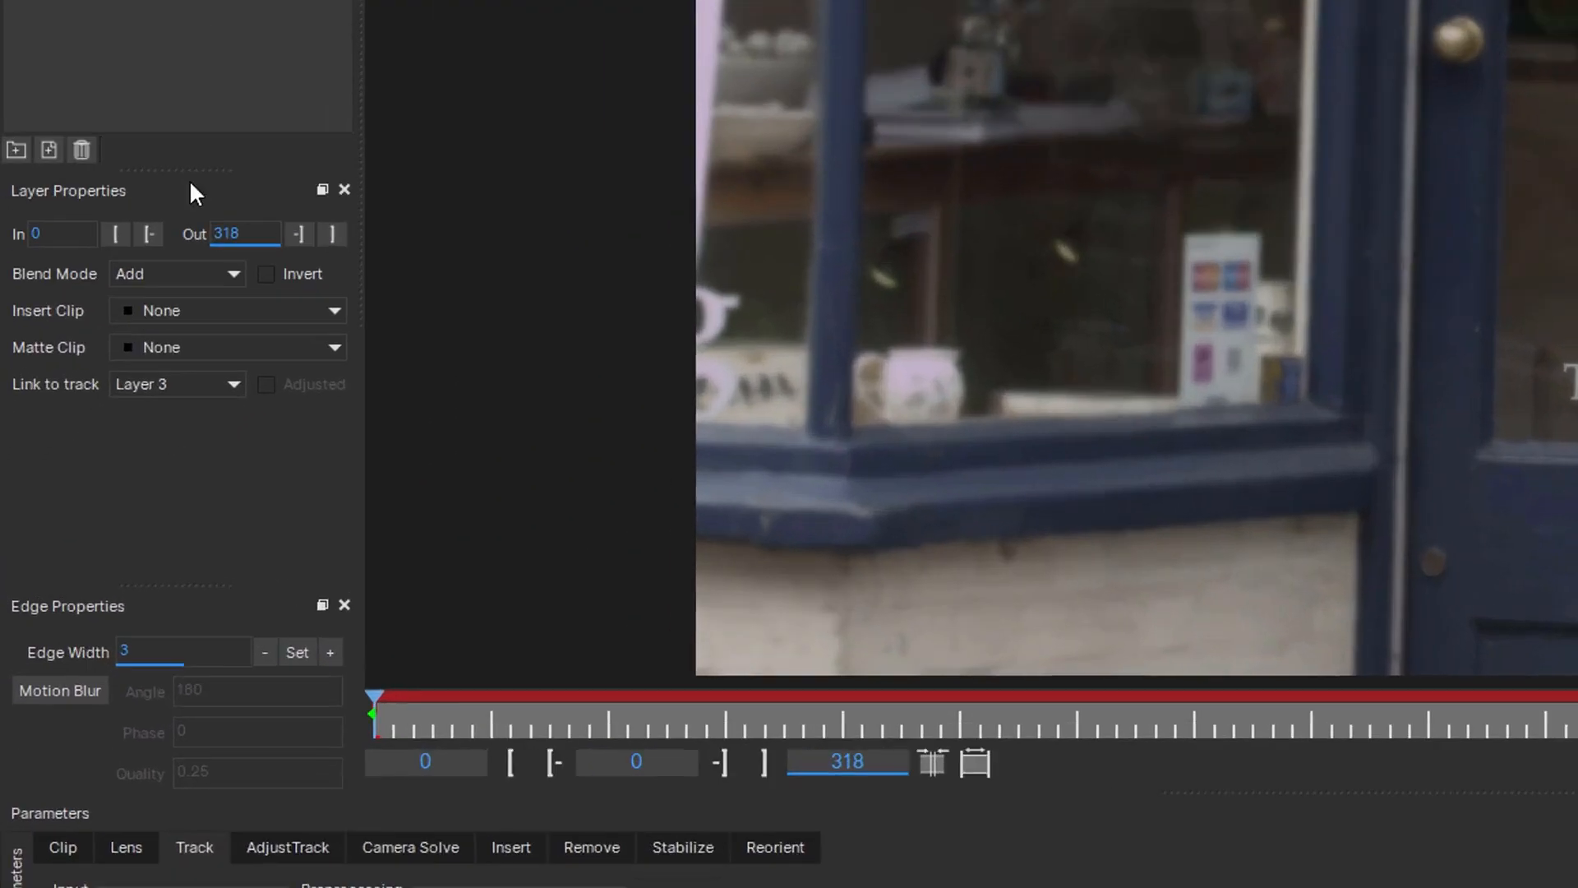
Step: Set the removal layer's Link to track option to BG
click(176, 384)
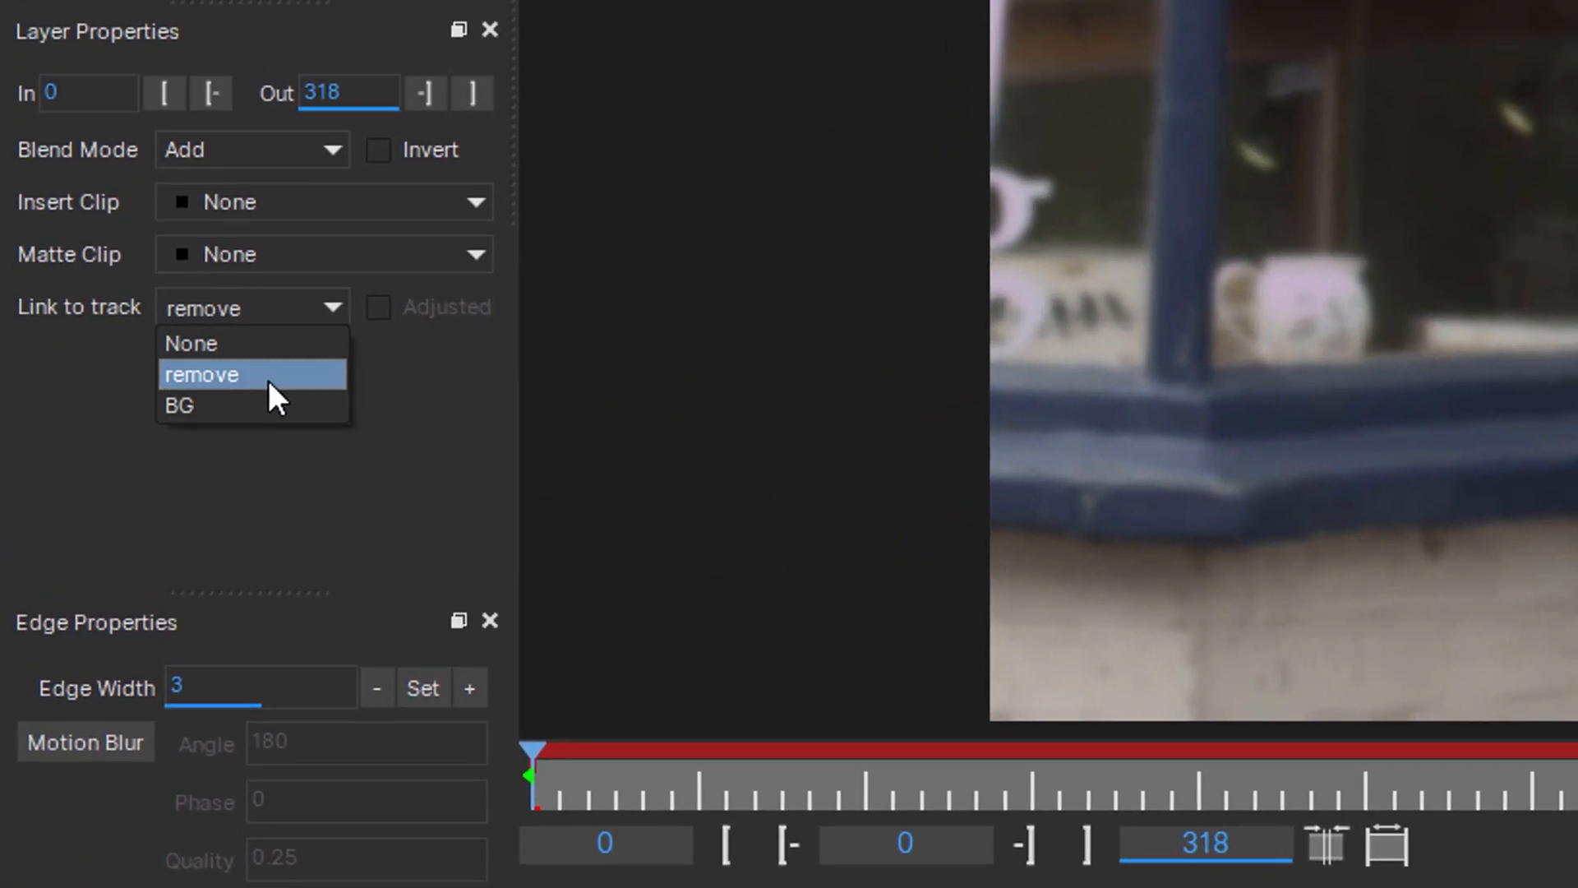
click(179, 404)
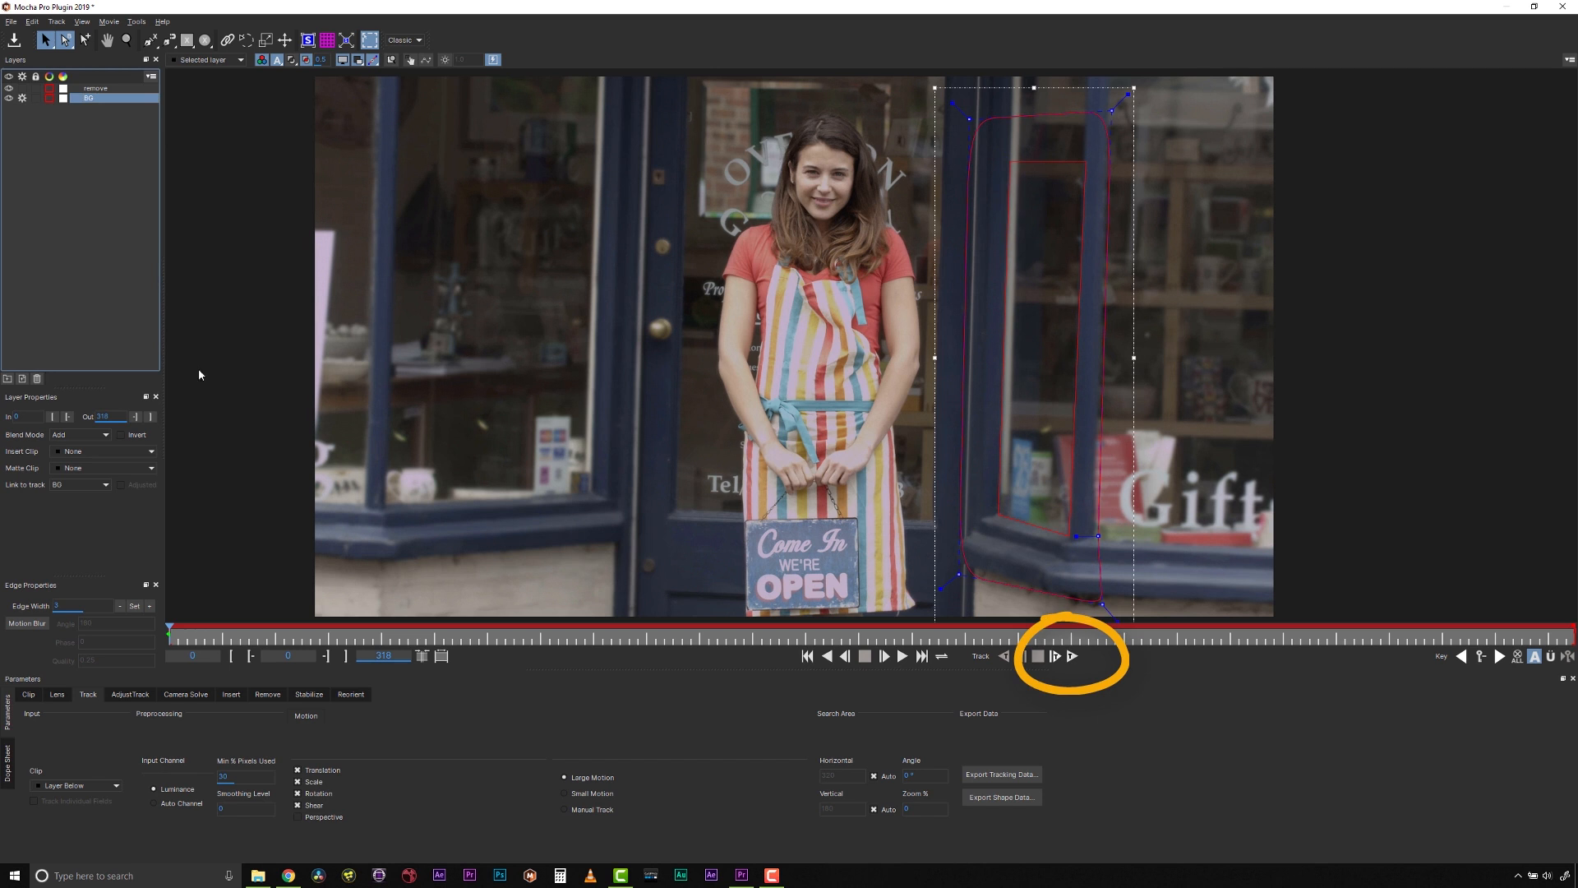
Step: Track the BG layer forward through the entire clip
click(1054, 655)
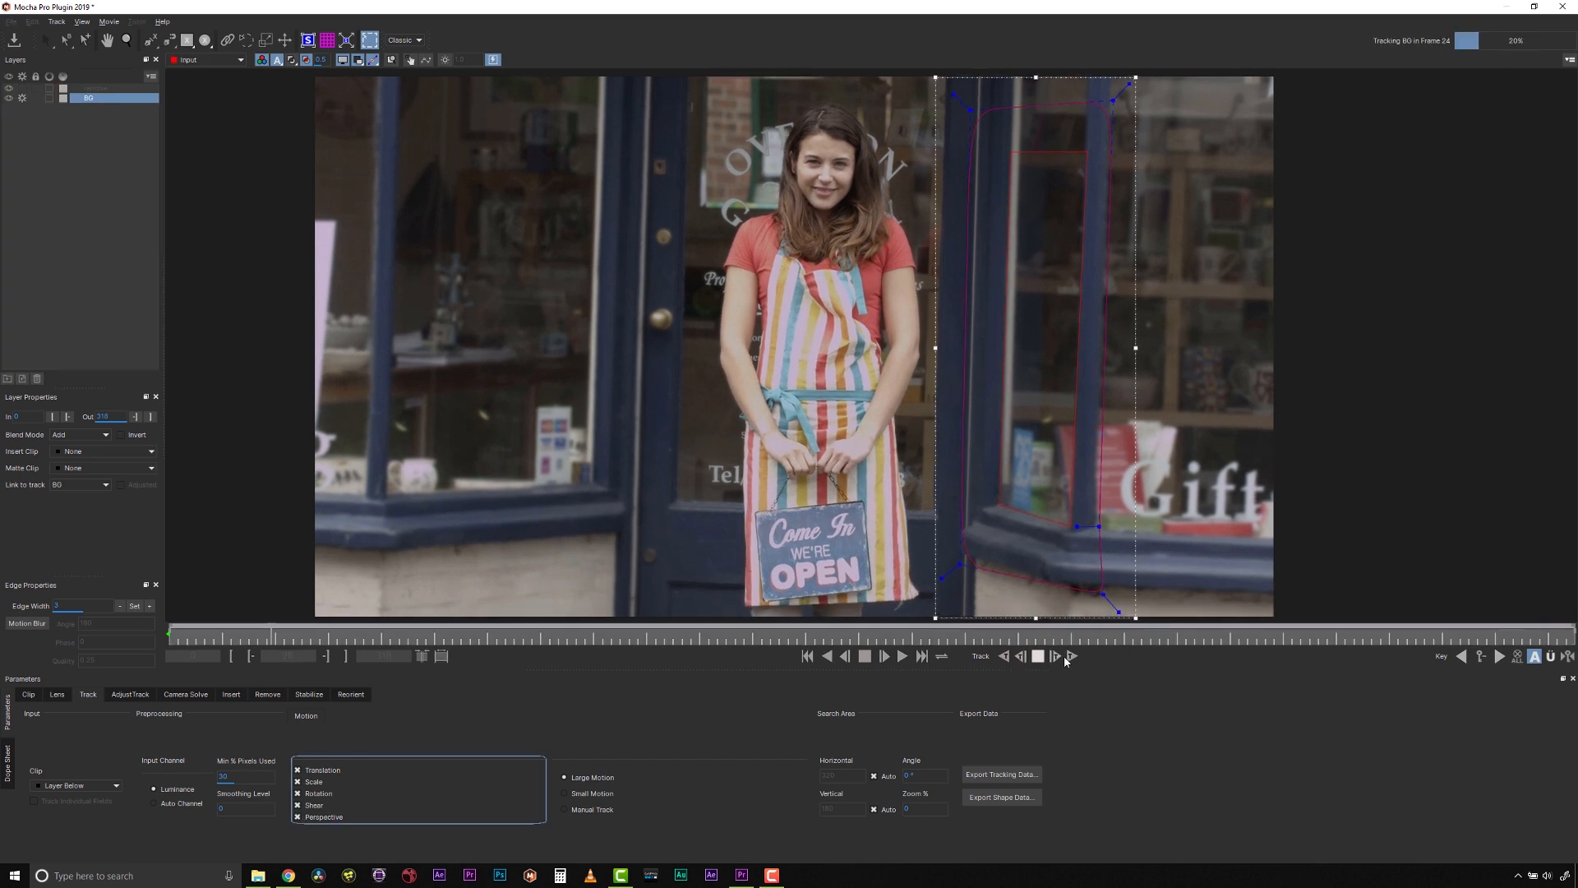
click(883, 655)
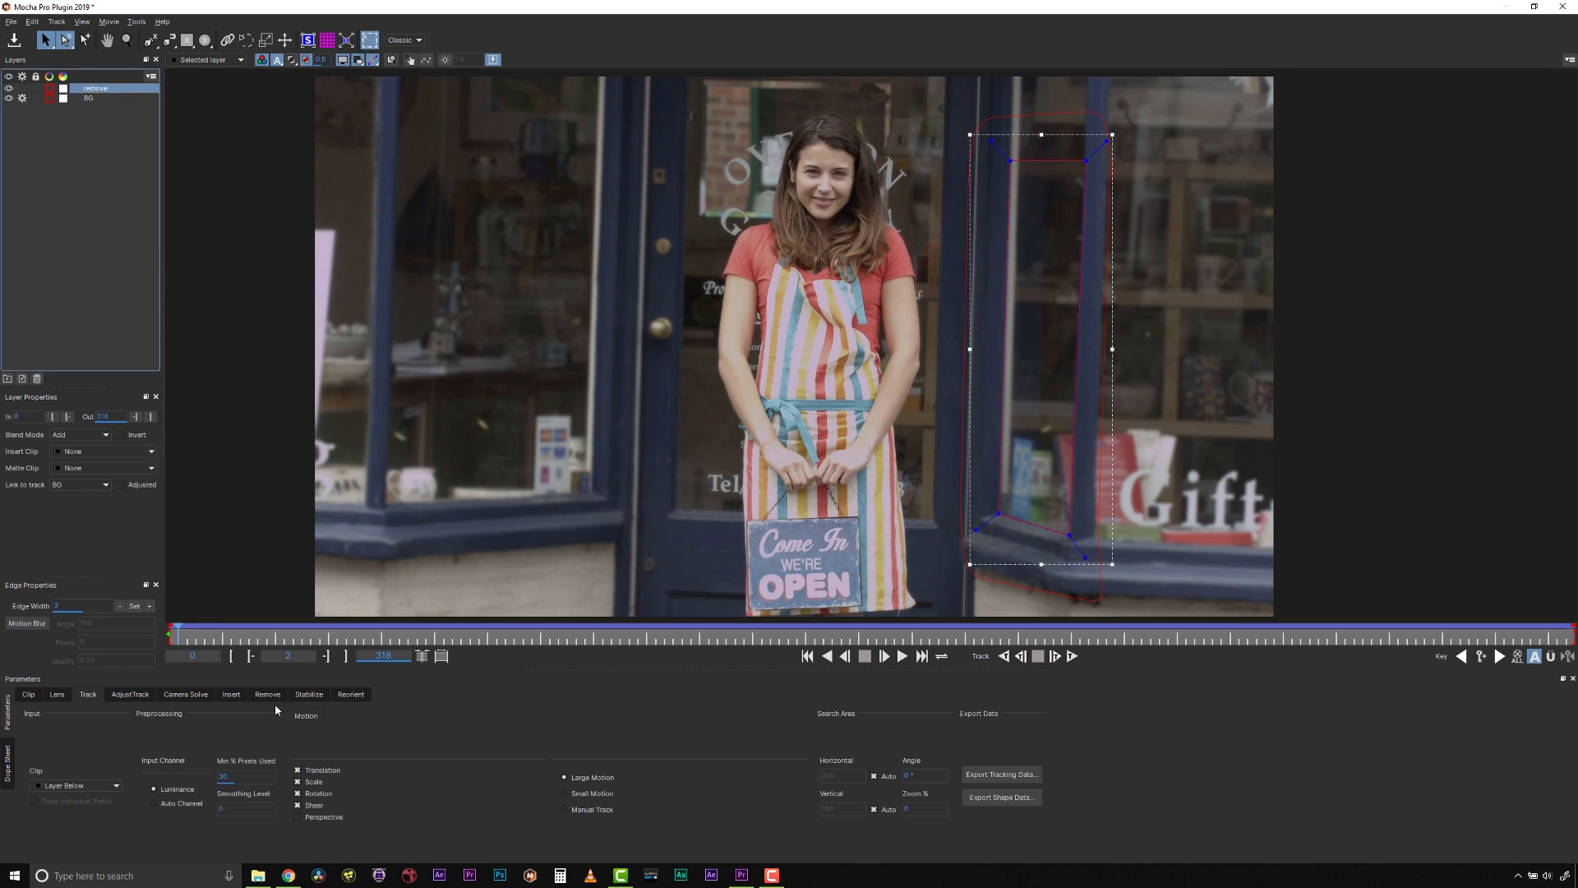
Step: Show the Remove module settings and start creating a clean plate
click(268, 694)
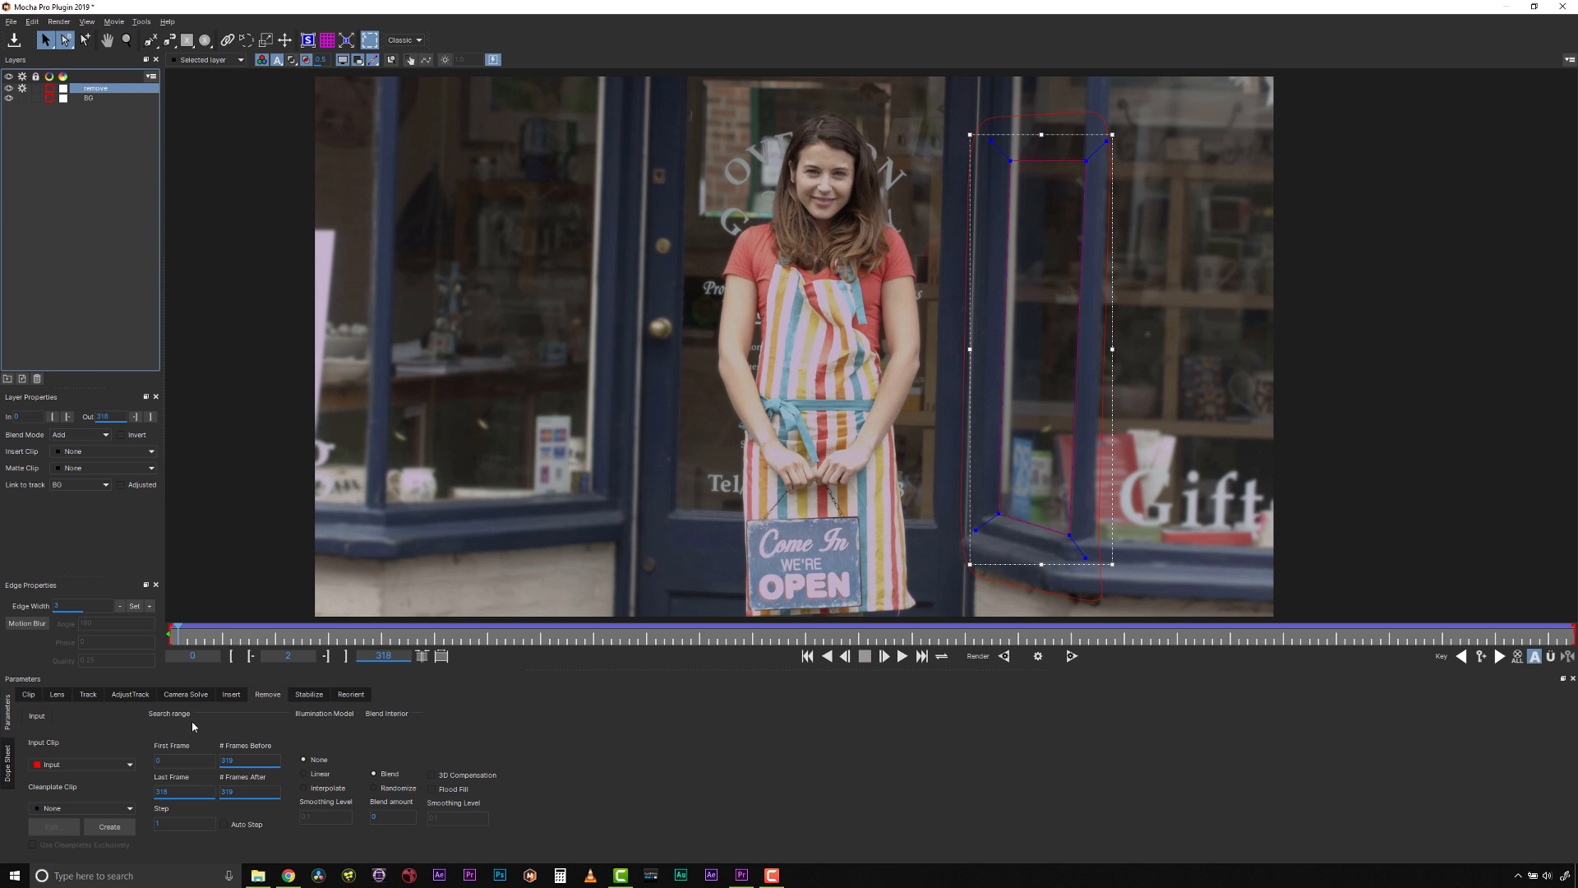
mouse_move(97, 813)
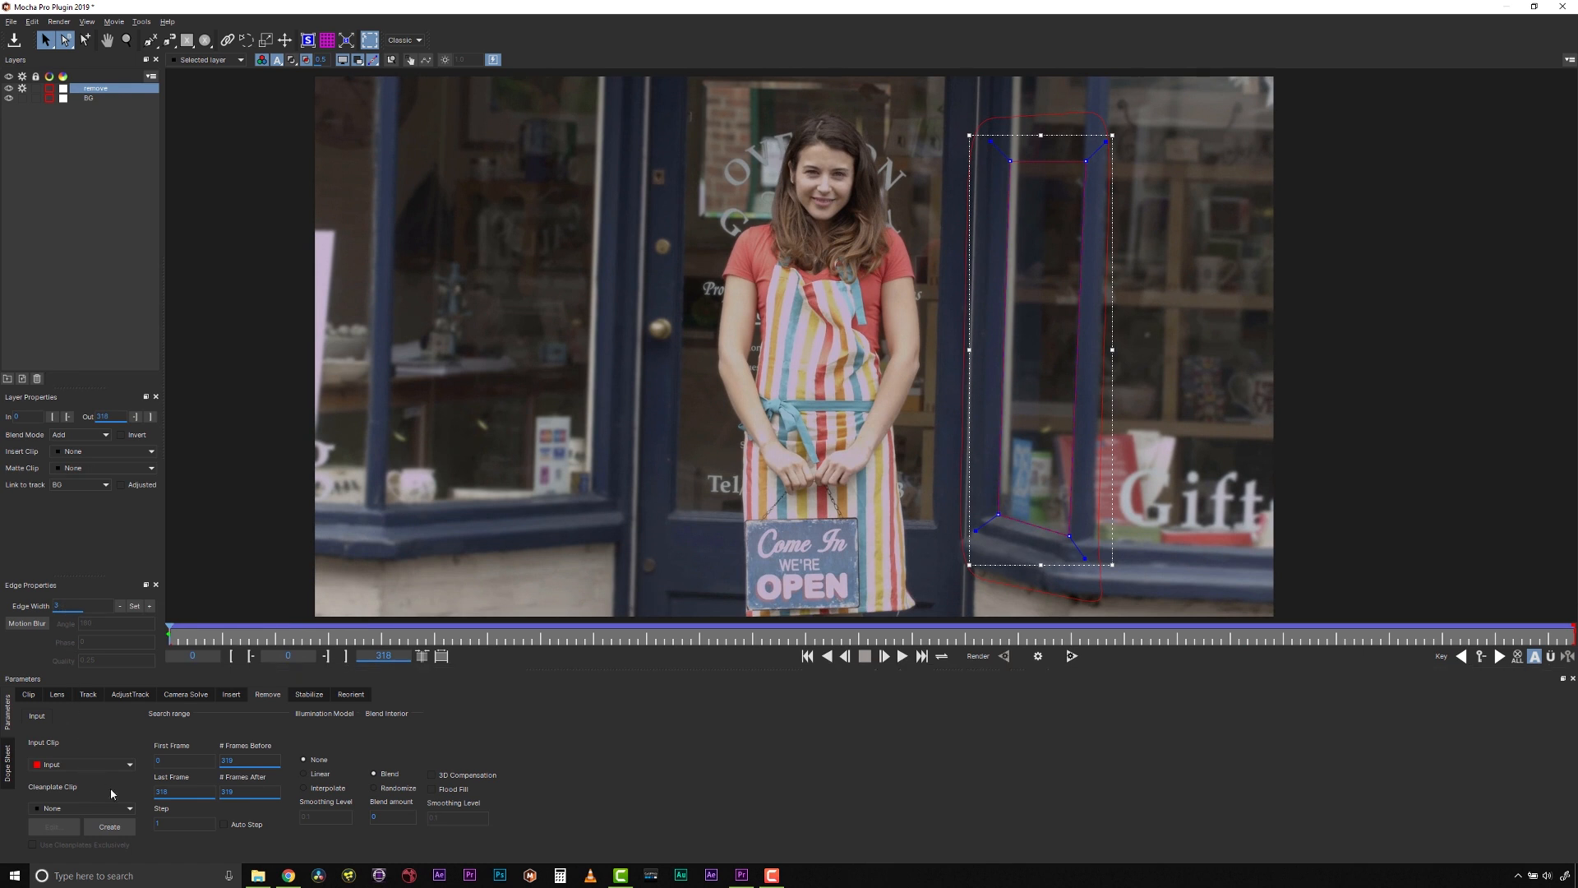
mouse_move(140, 820)
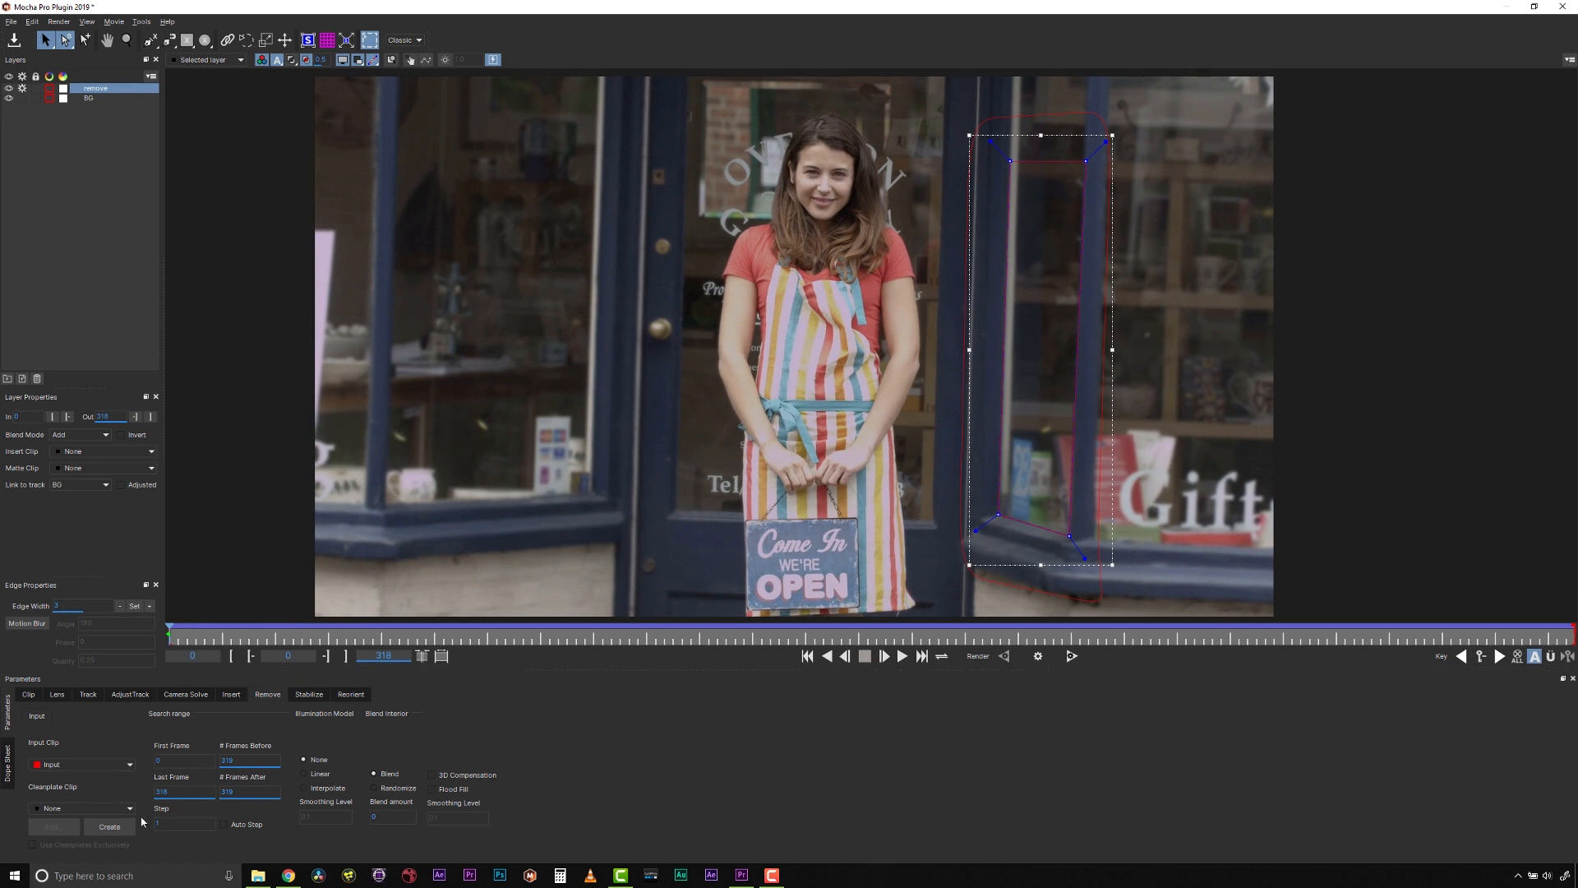
click(108, 826)
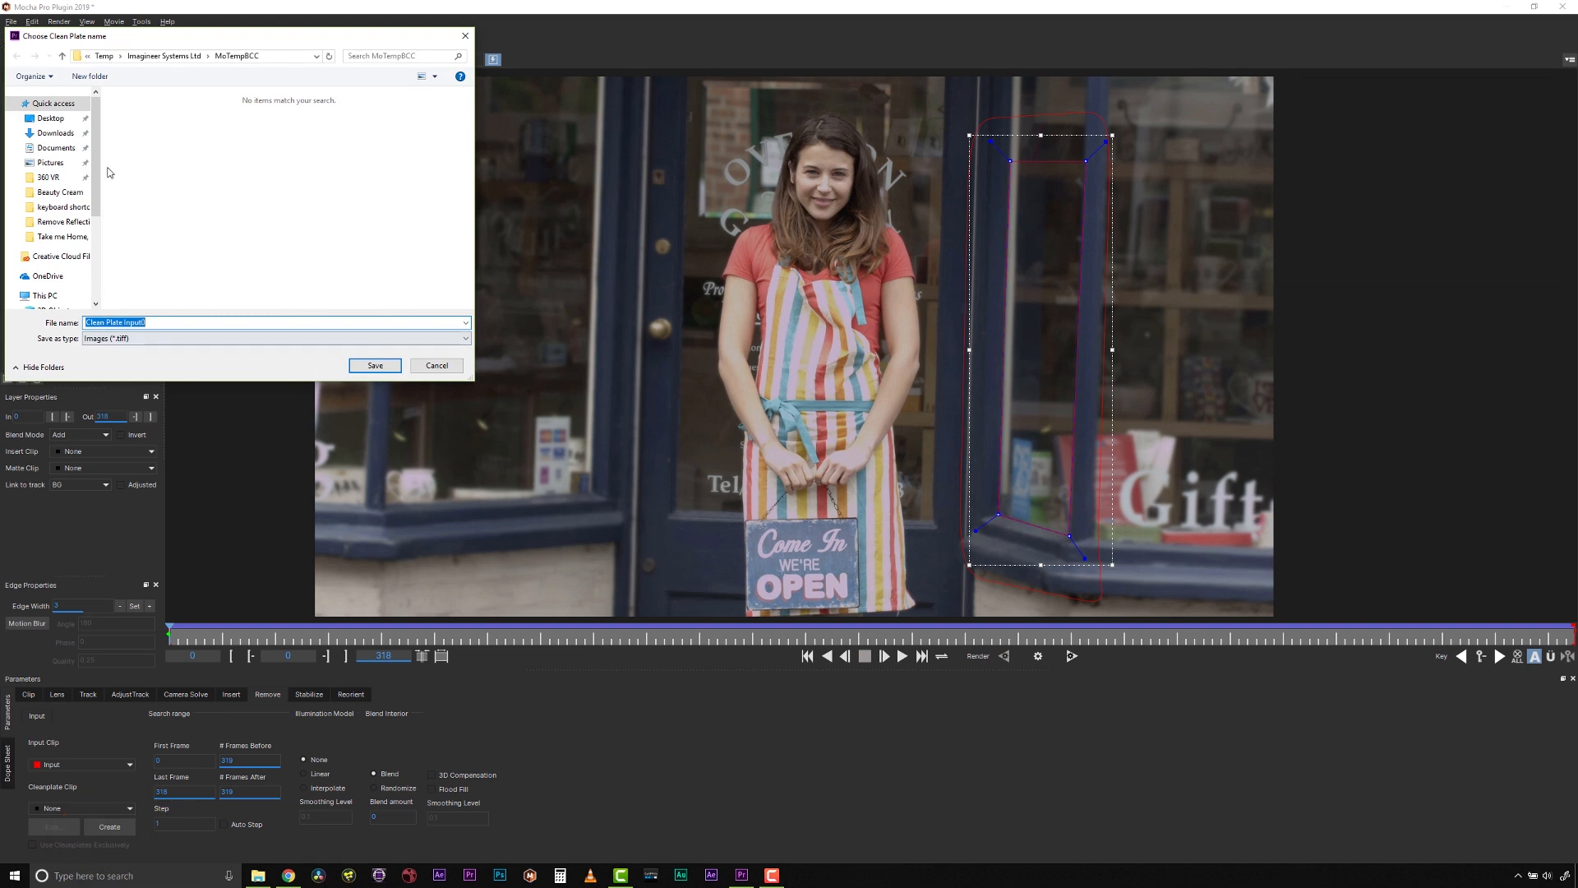
Step: Save the clean plate TIFF into Desktop's Remove Reflections Tut folder
click(50, 117)
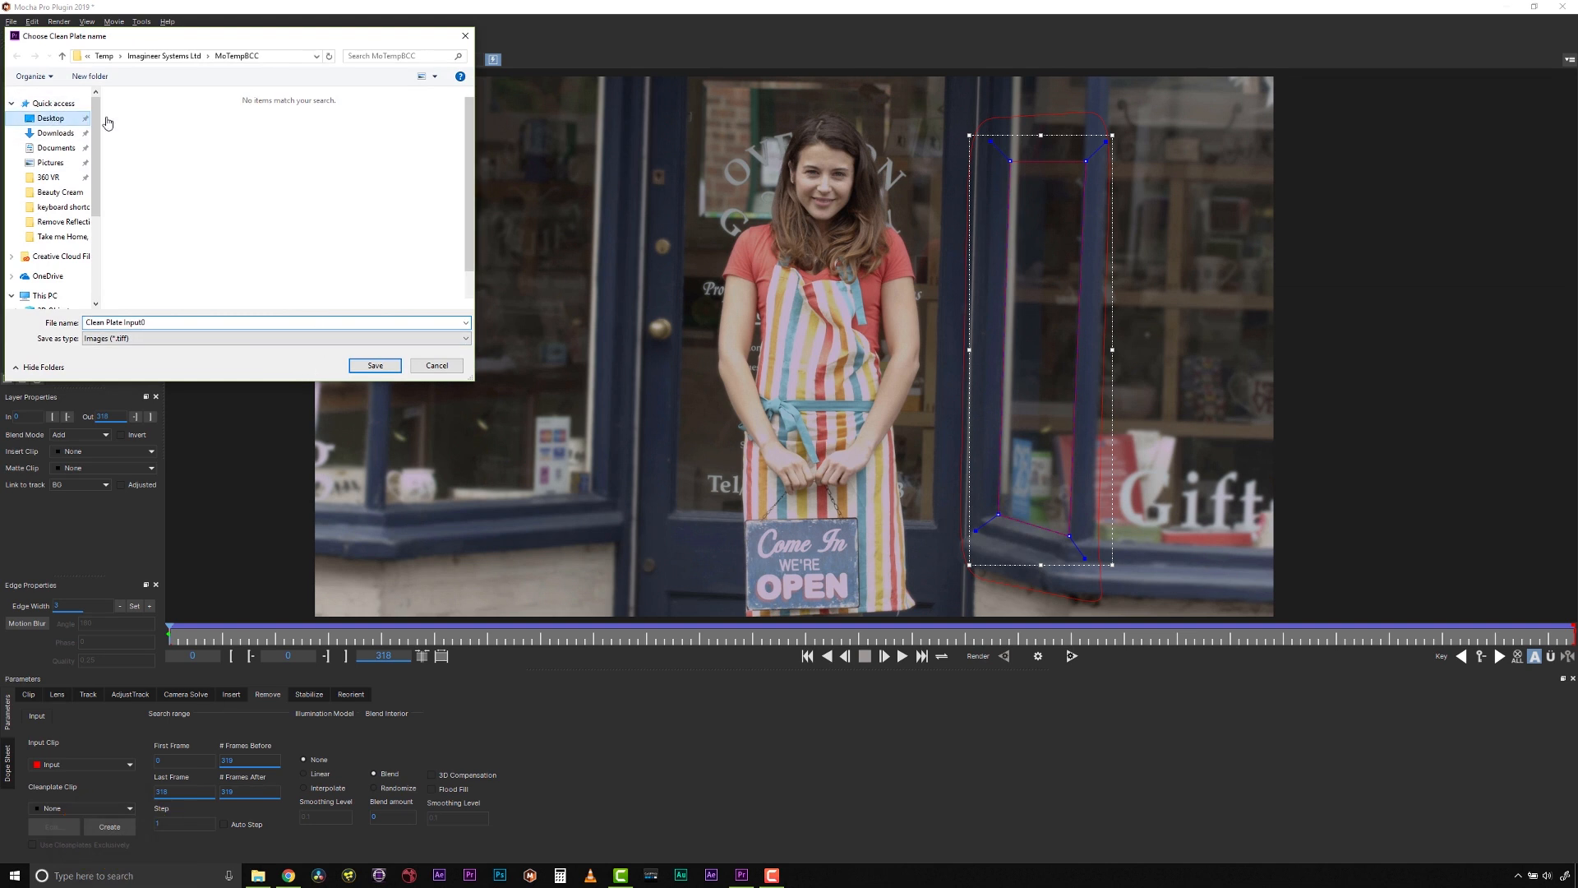
click(49, 118)
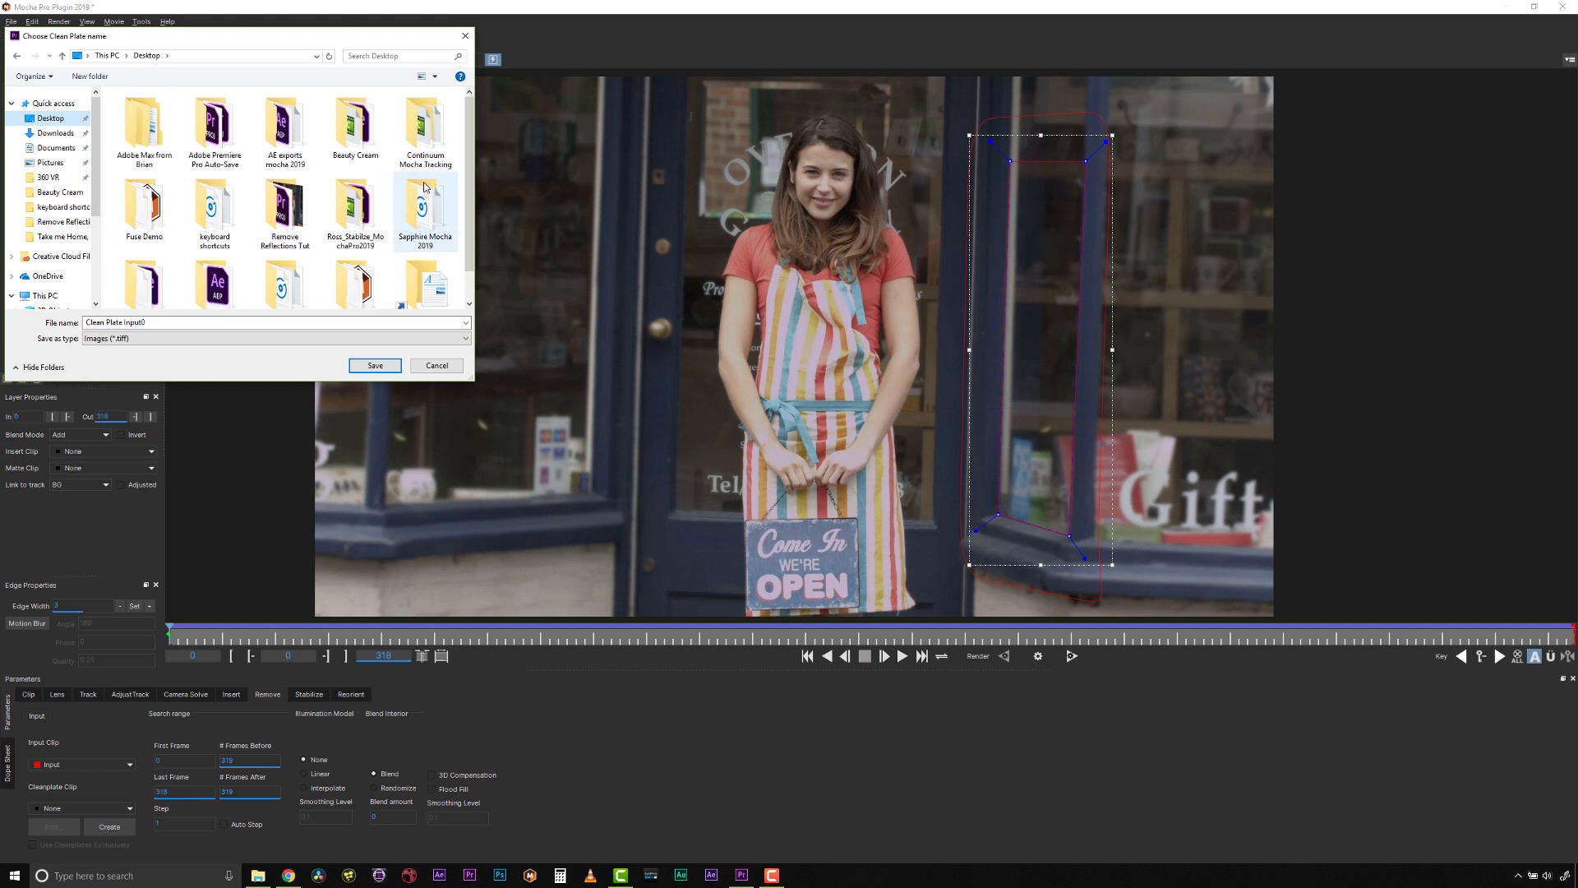
click(285, 212)
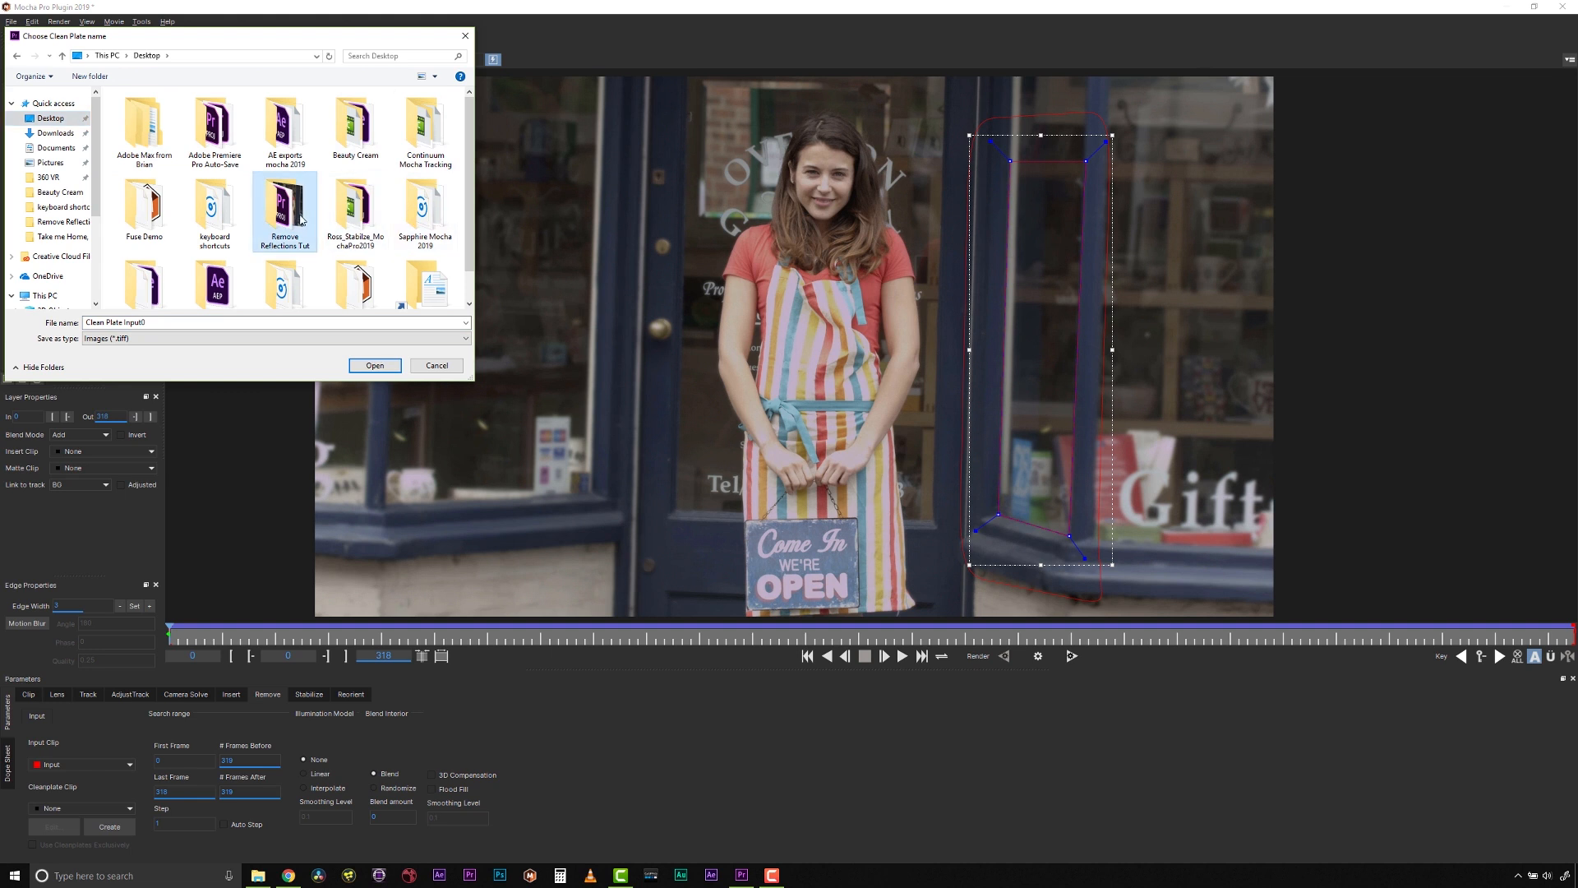
double_click(285, 211)
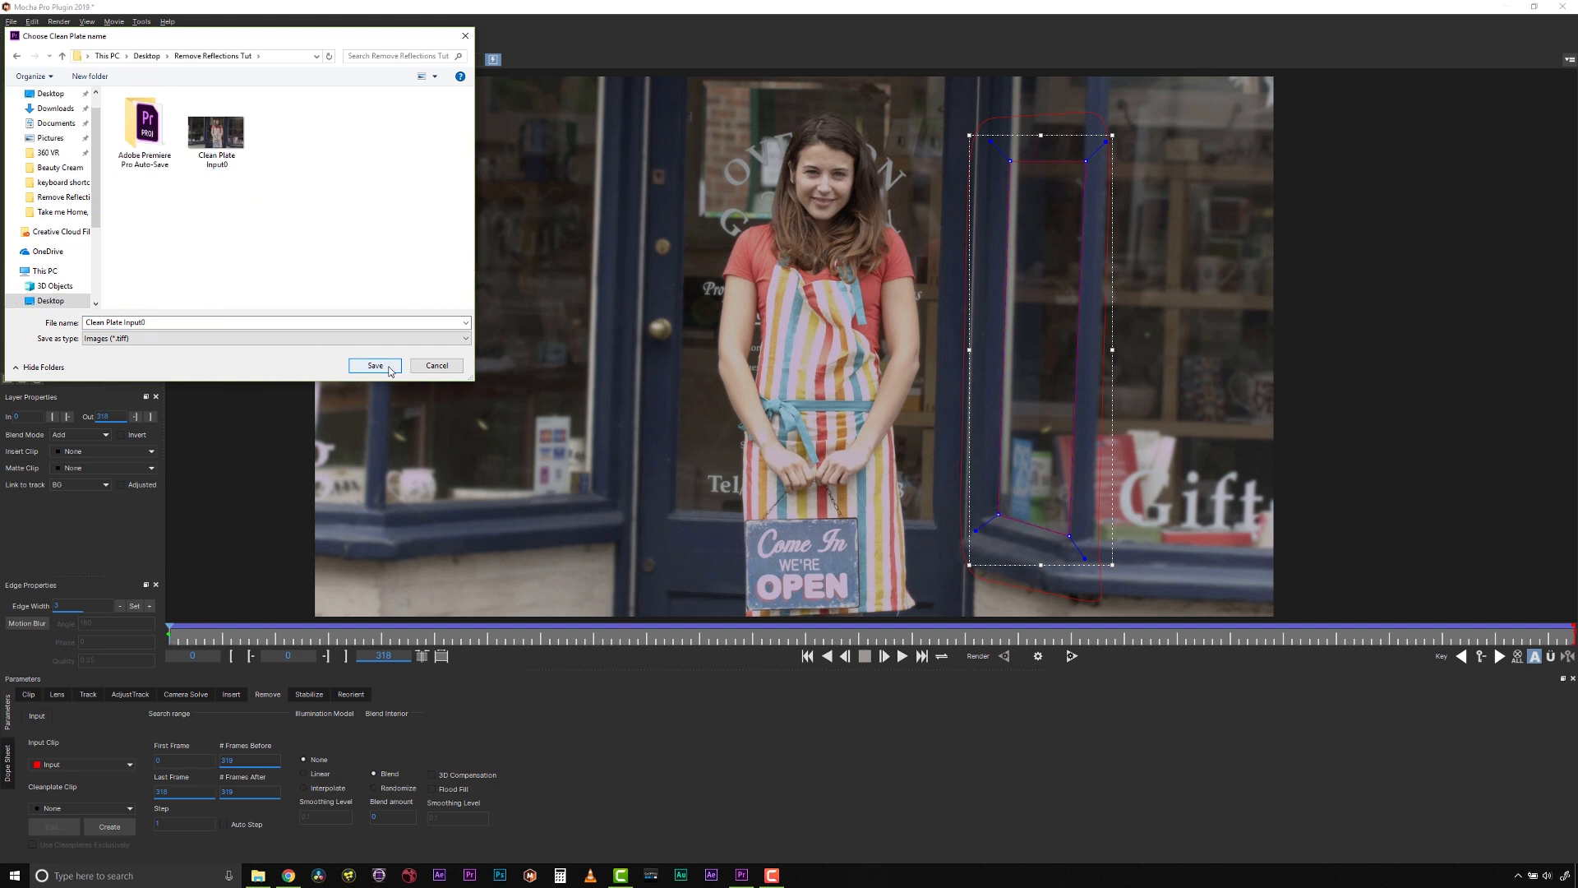
click(374, 364)
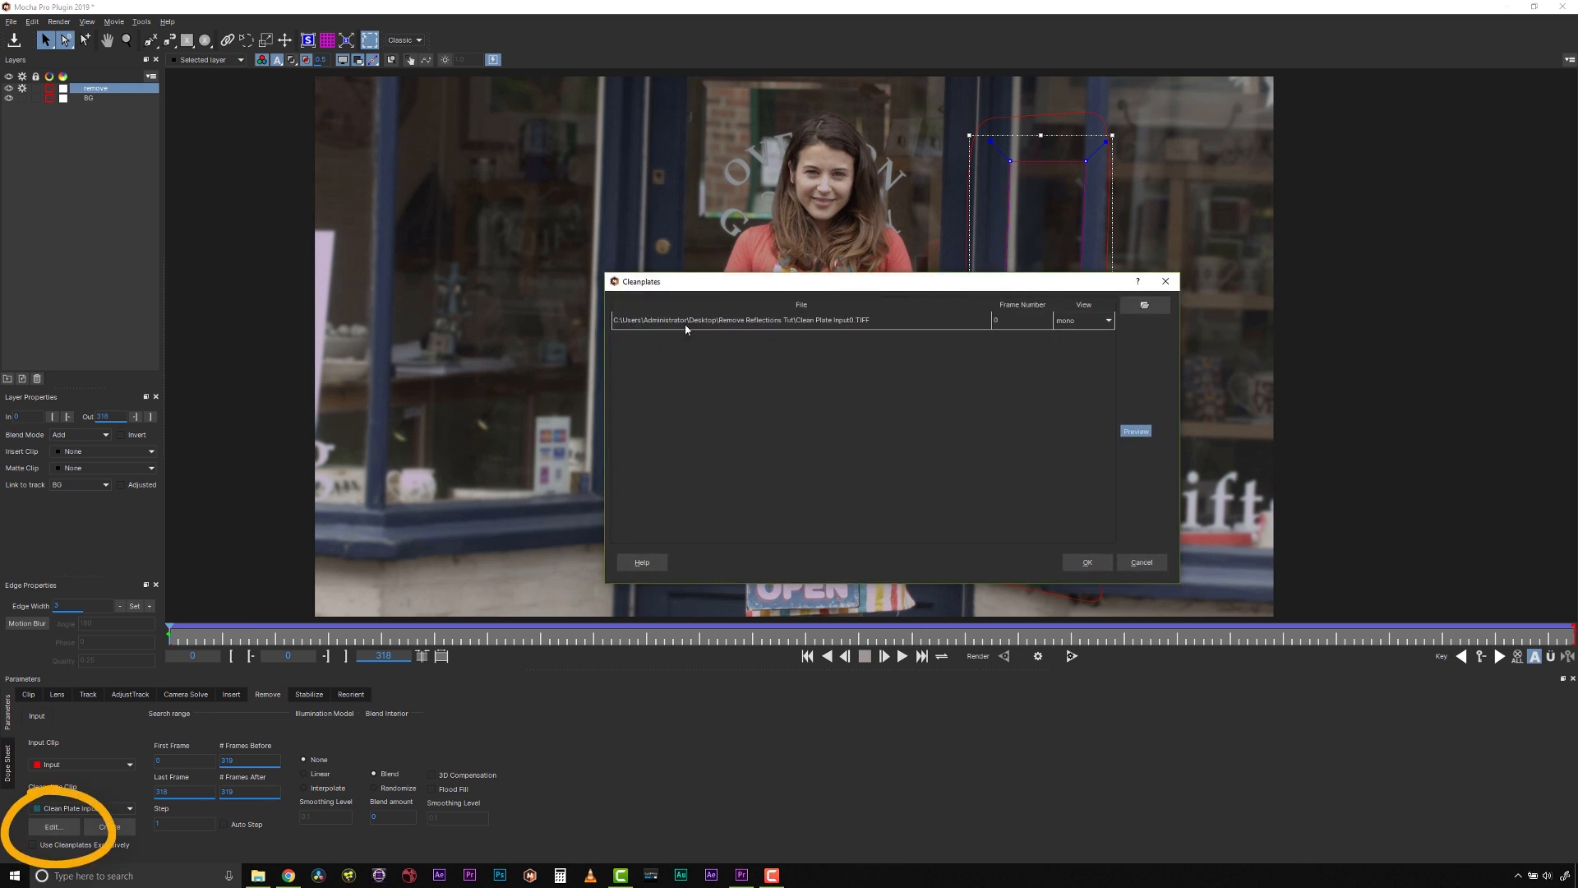
Step: Accept the Cleanplates dialog and enable Use Cleanplates Exclusively
click(1086, 562)
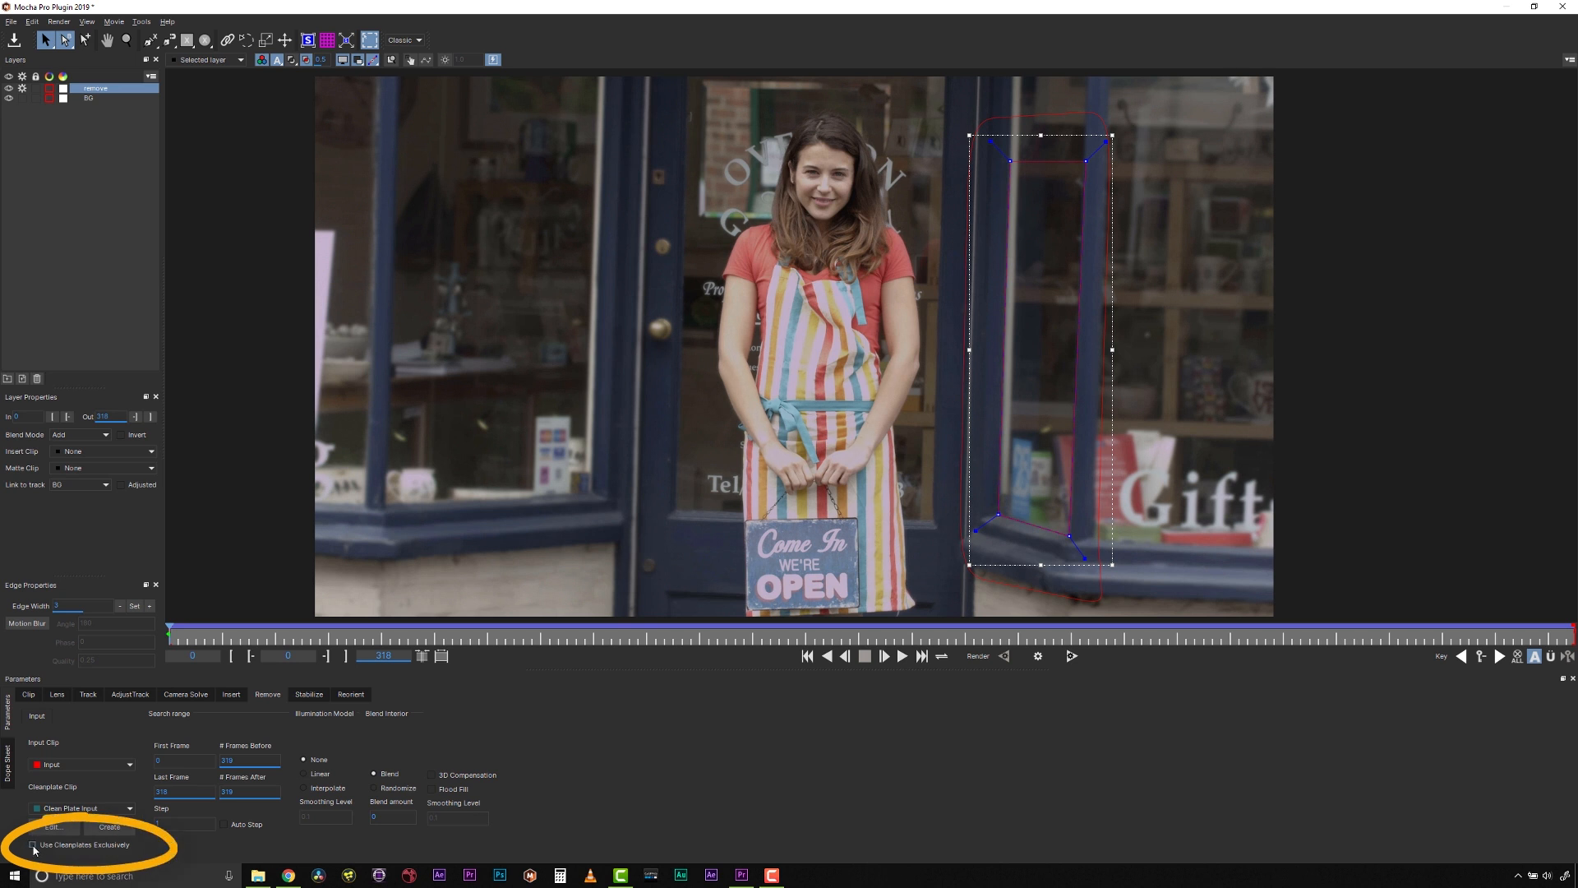
click(32, 845)
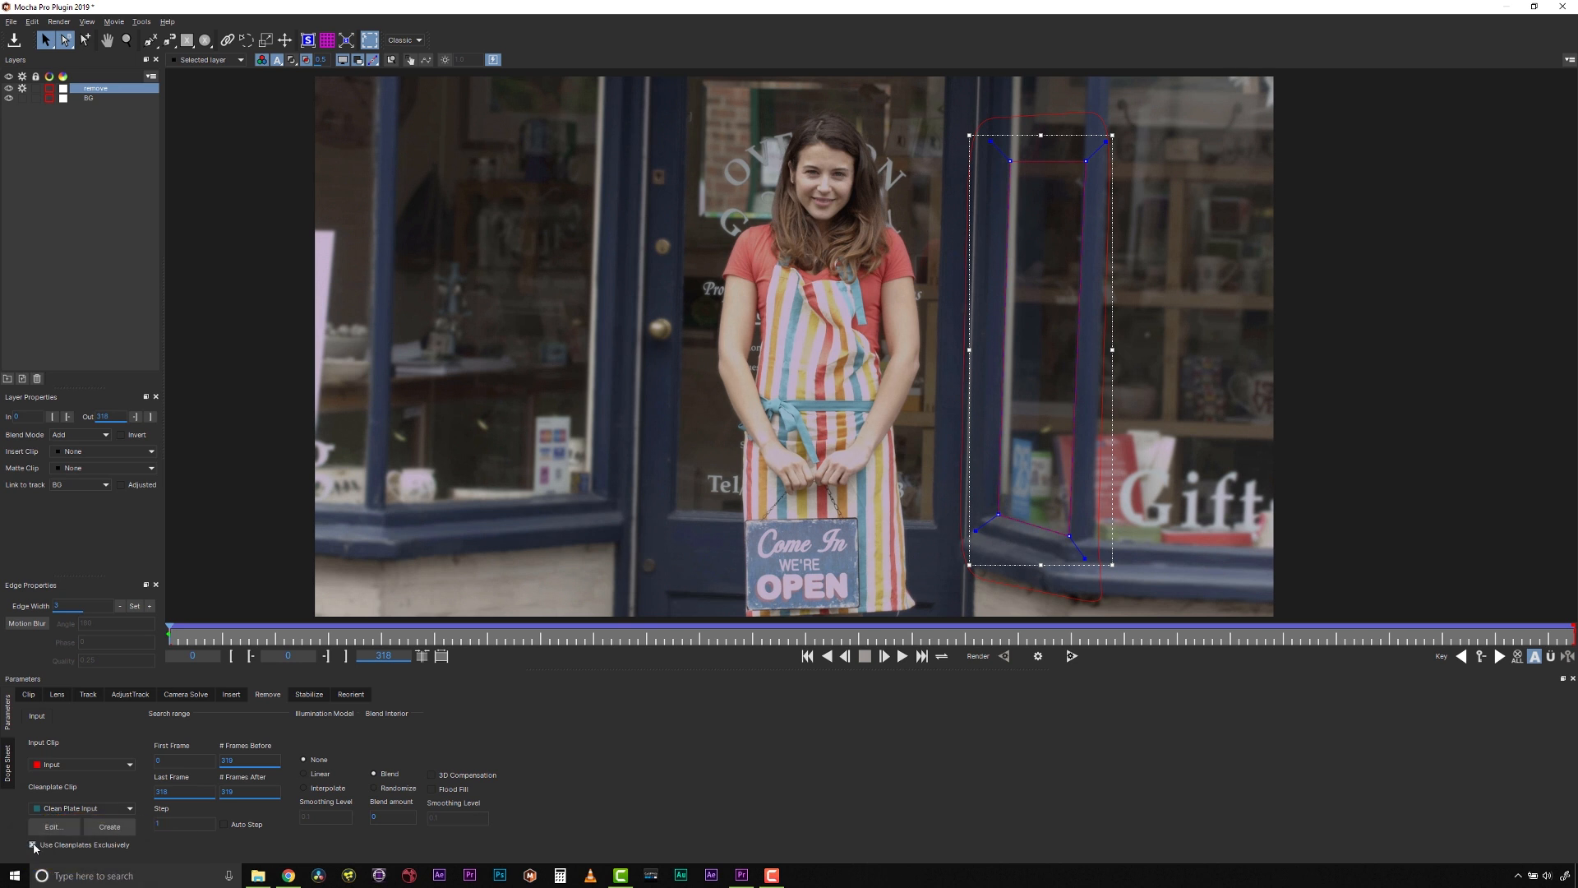
click(32, 844)
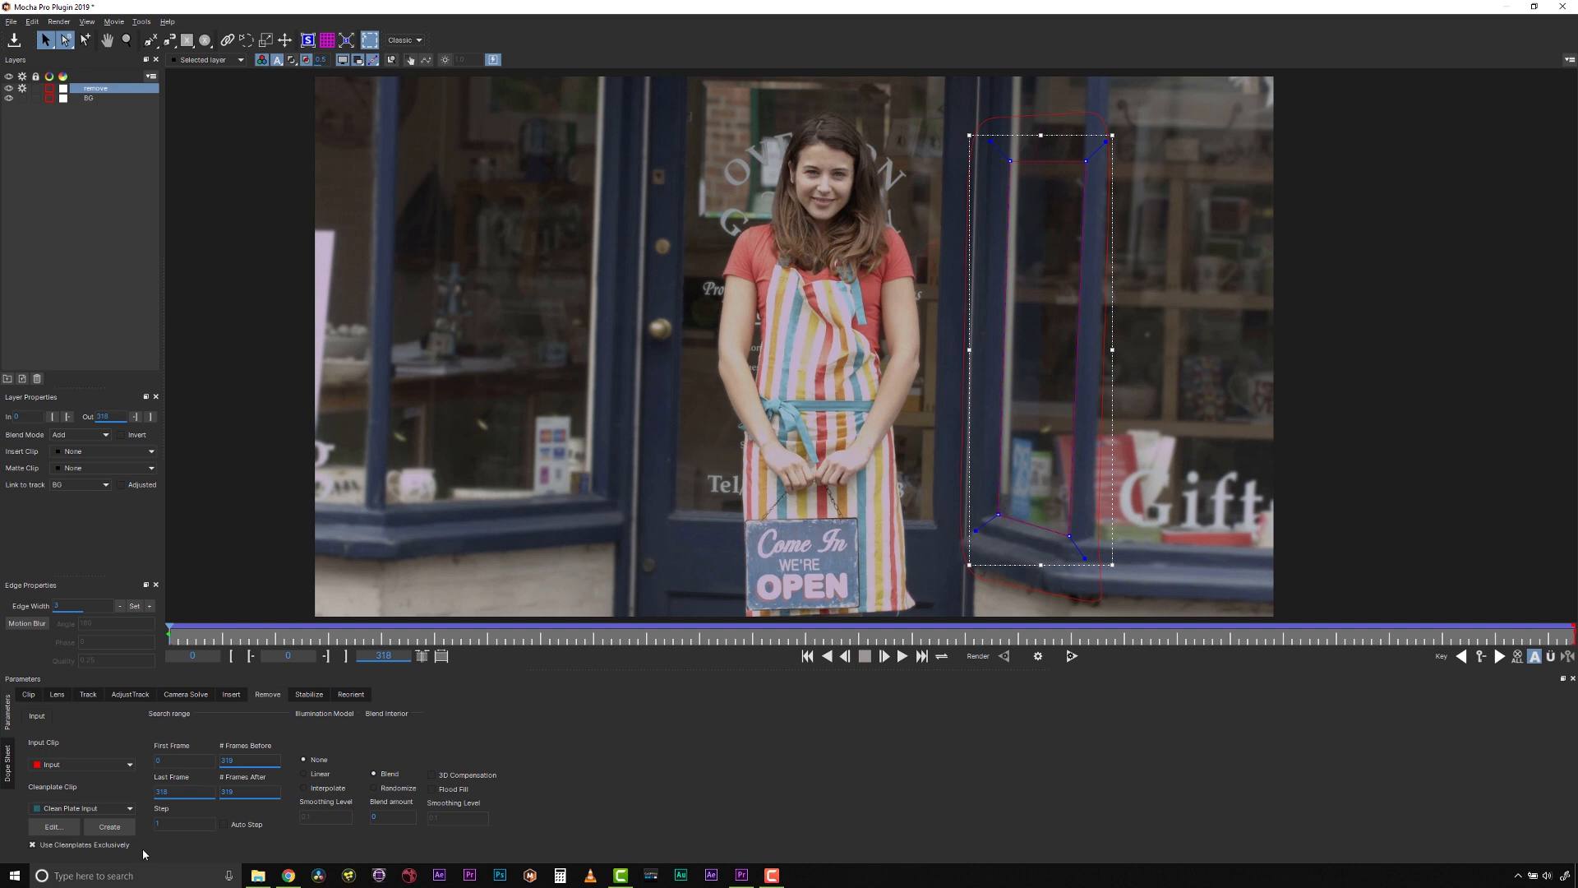
mouse_move(813, 800)
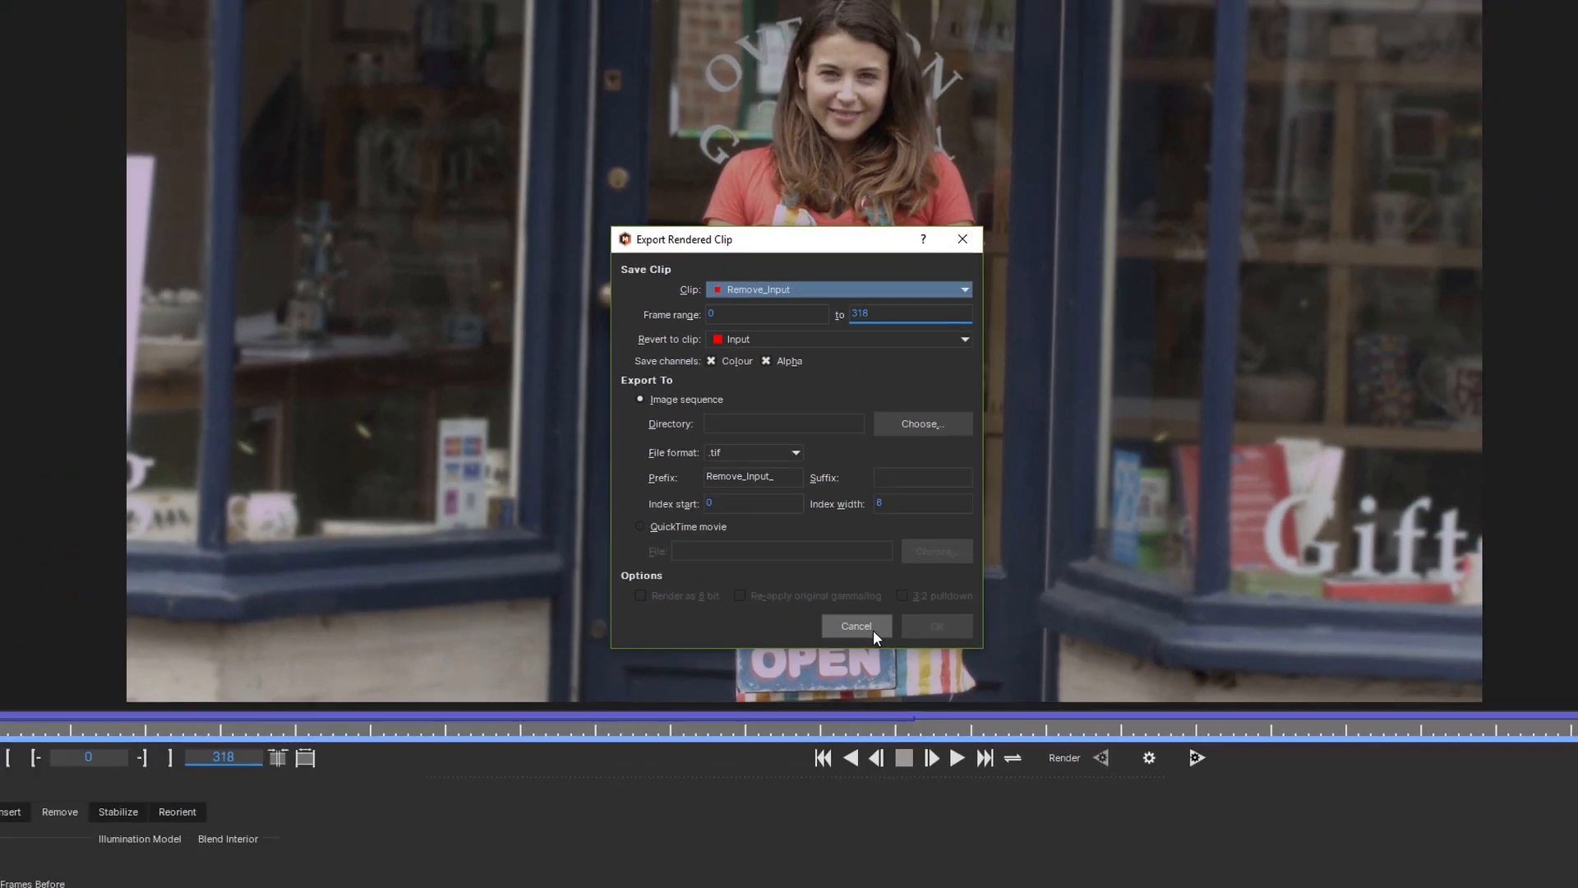
Step: Cancel the Export Rendered Clip dialog so no files are exported
click(855, 625)
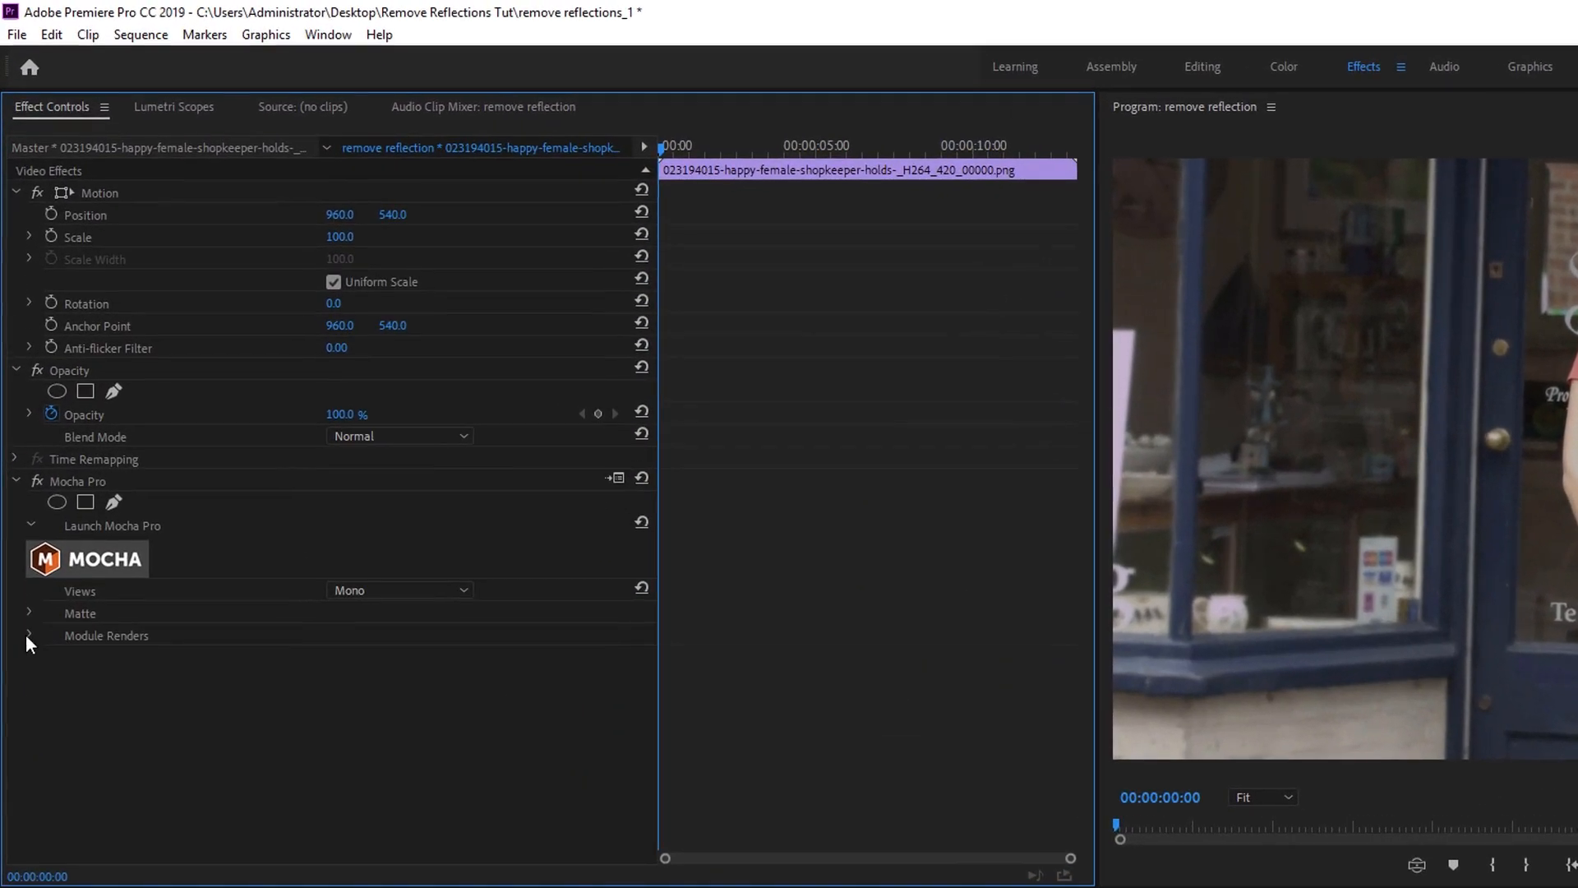
Step: Under Module Renders, enable Render and set Module to Remove
click(31, 635)
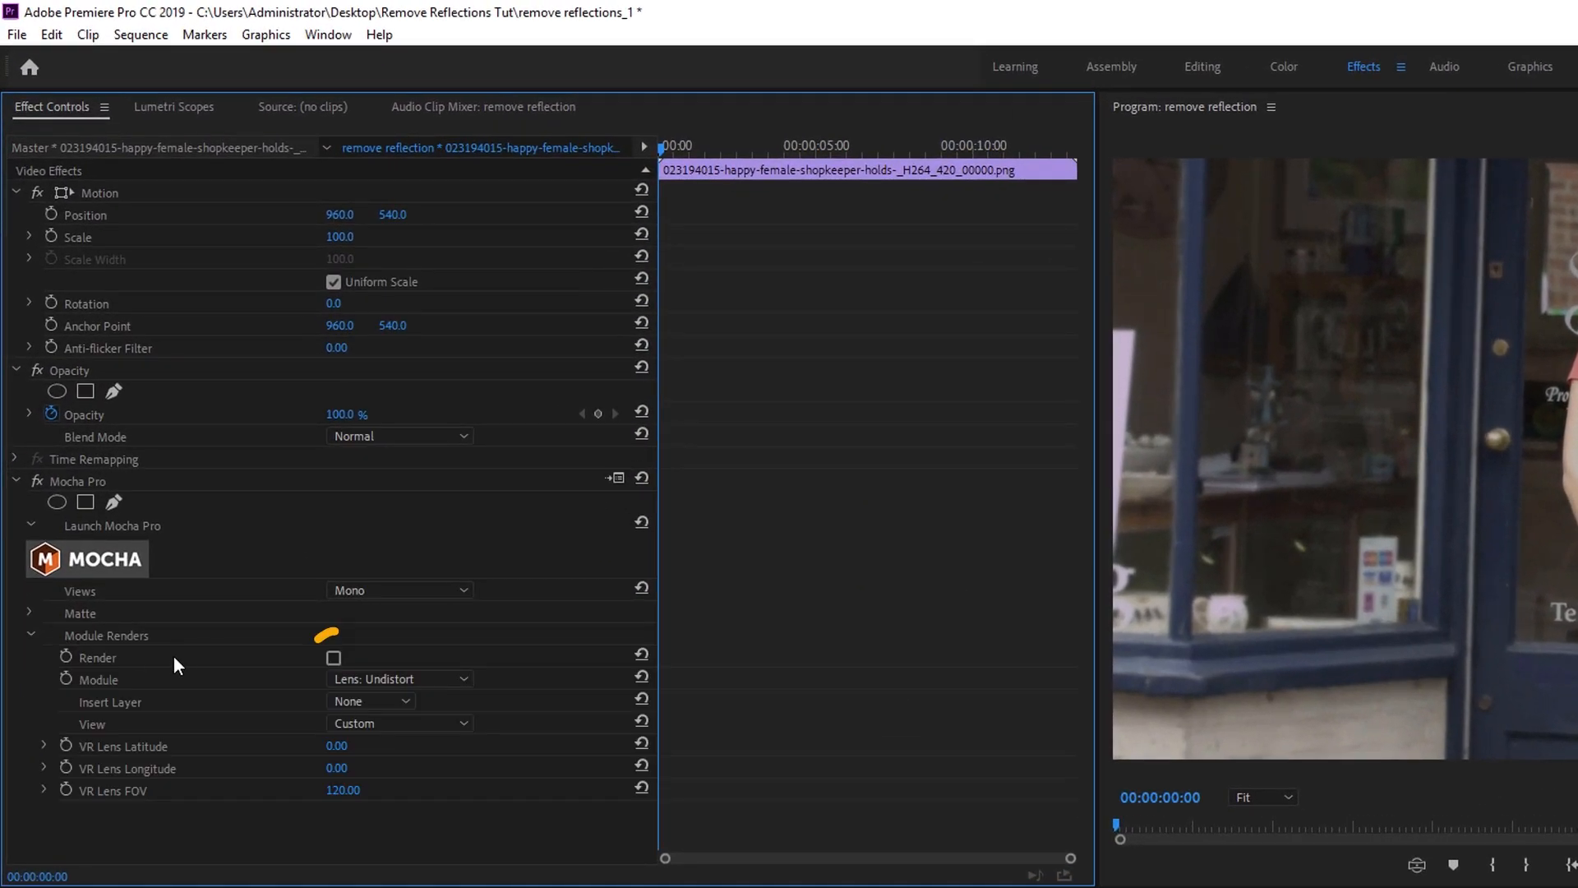
click(398, 678)
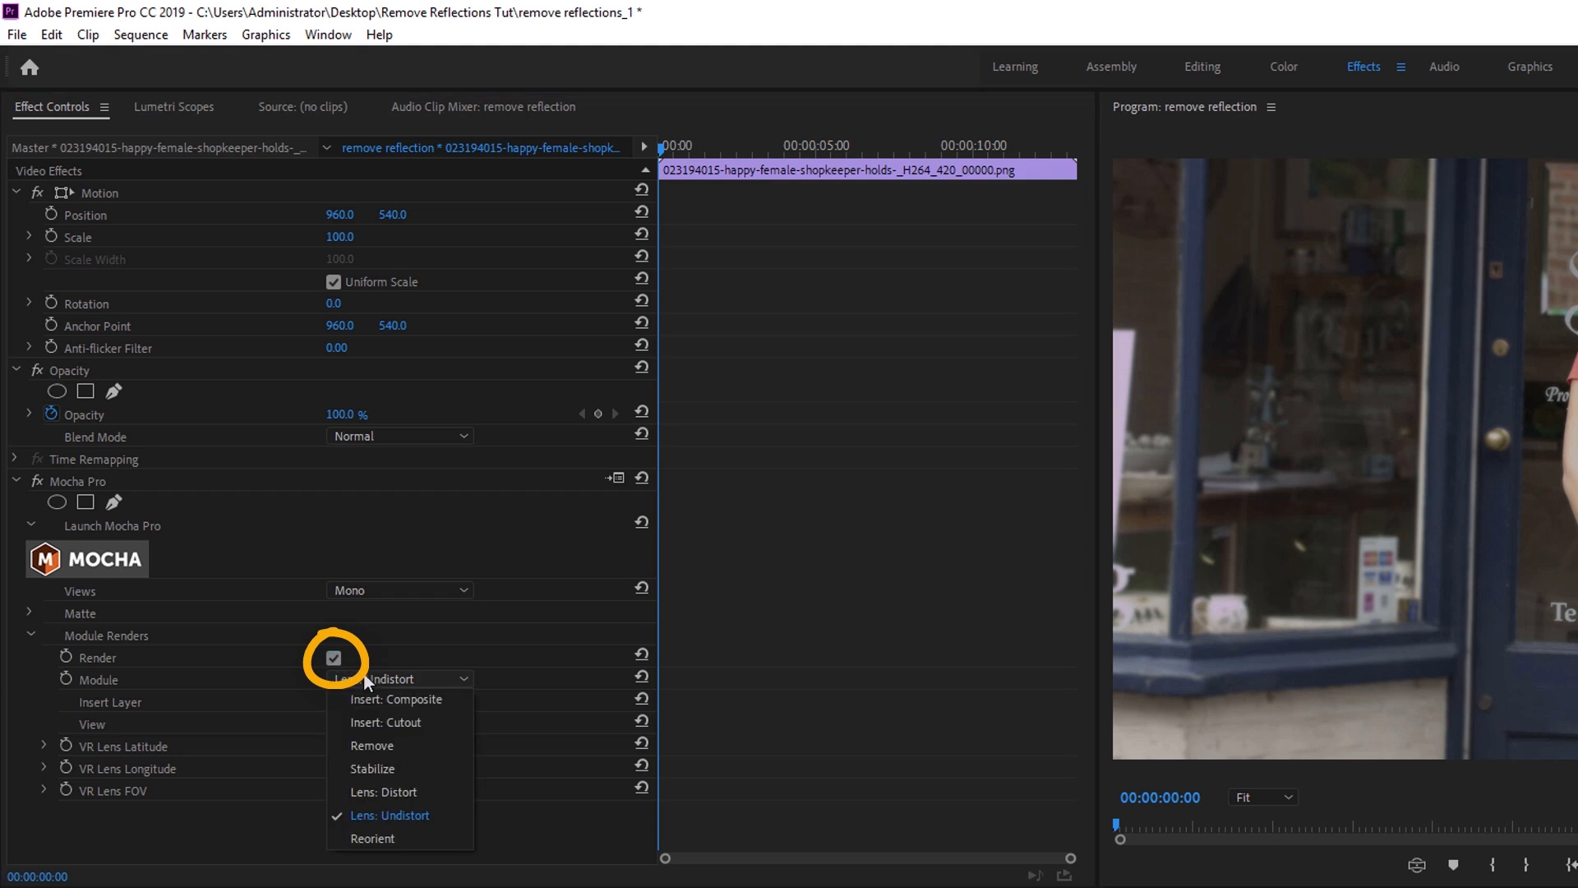
click(371, 745)
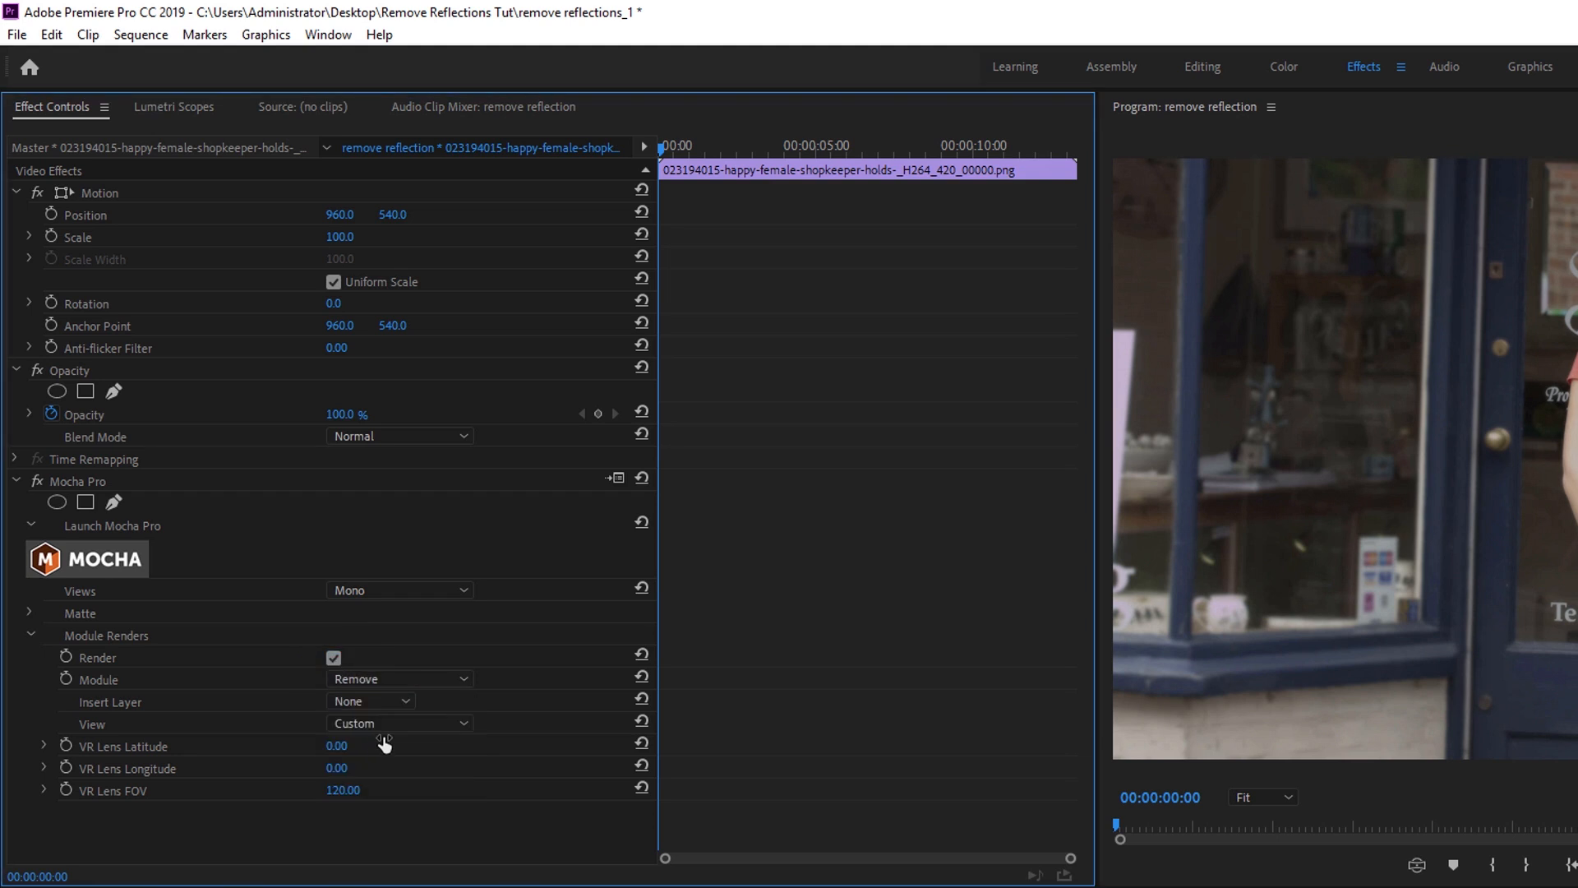